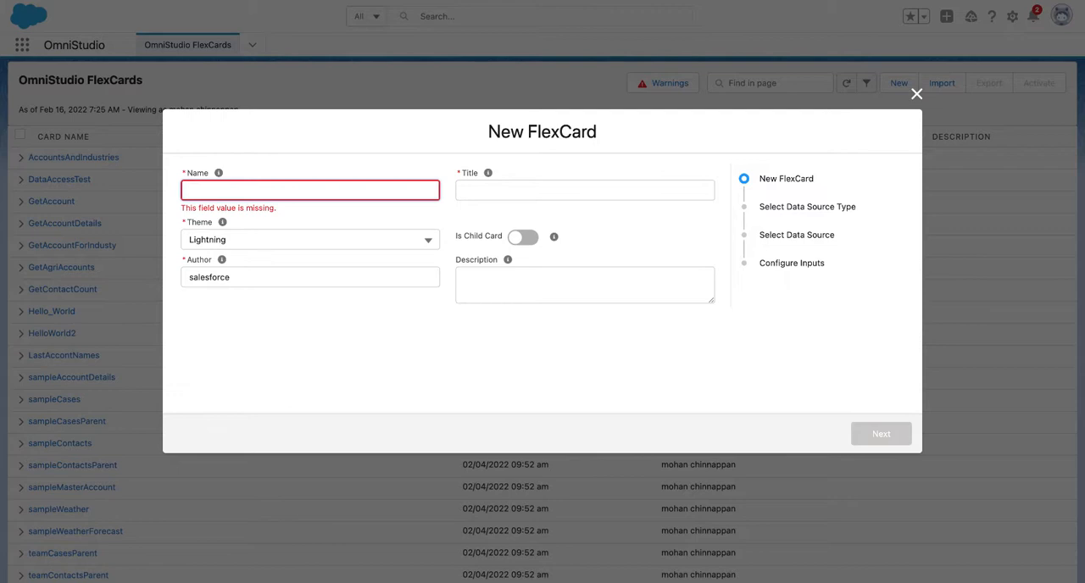
Enter GetTiimeFromHeroku as the new FlexCard's name and title
text(GetTie)
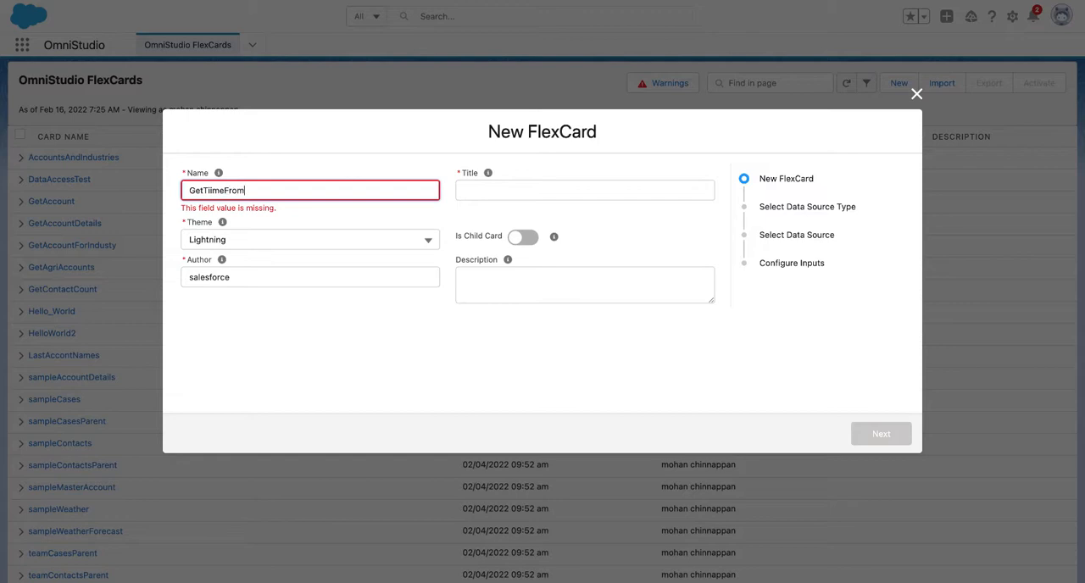
text(Heroku)
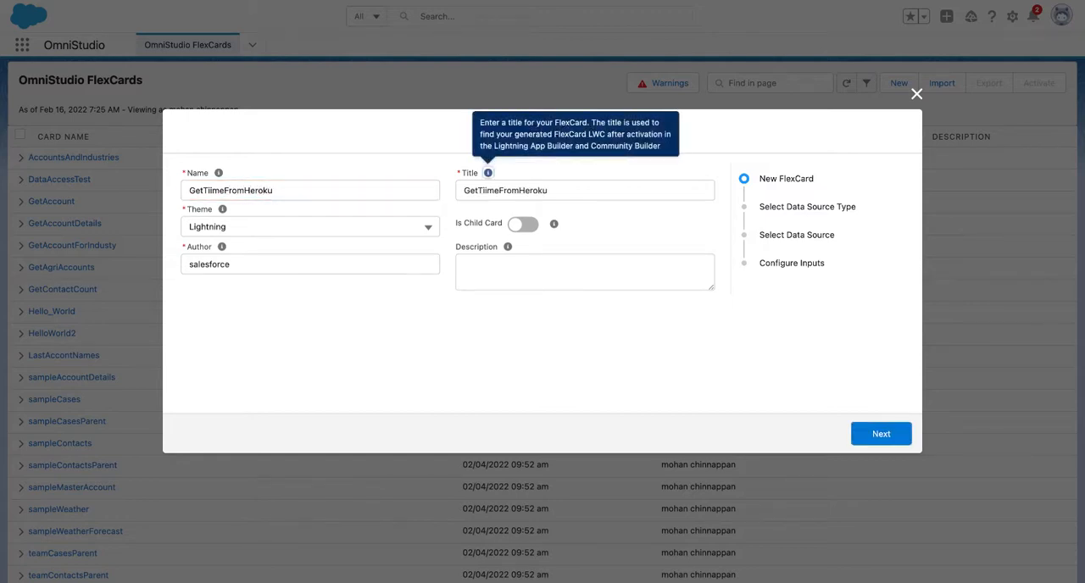
text(get)
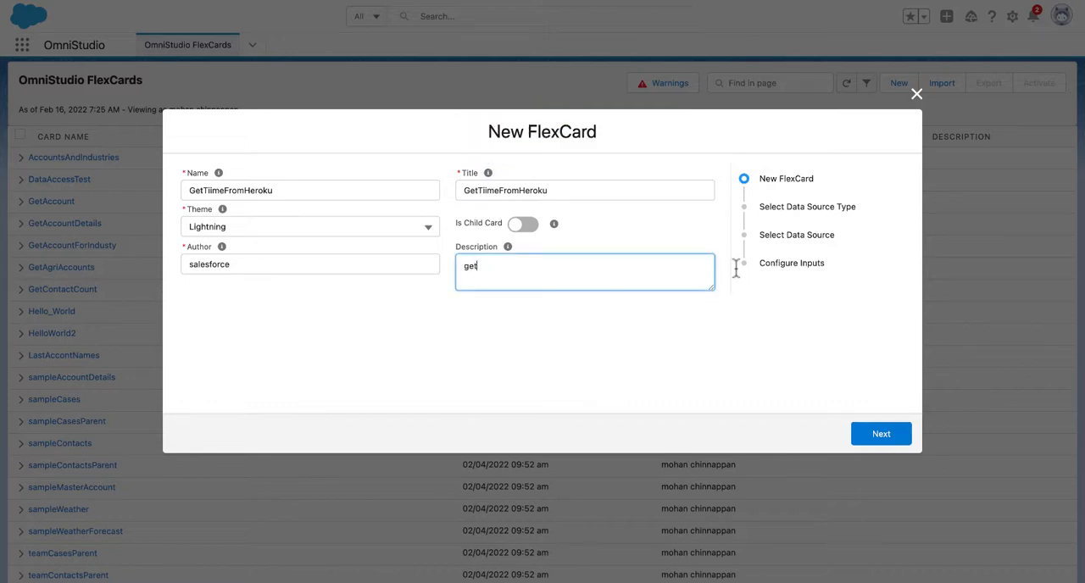
key(Backspace)
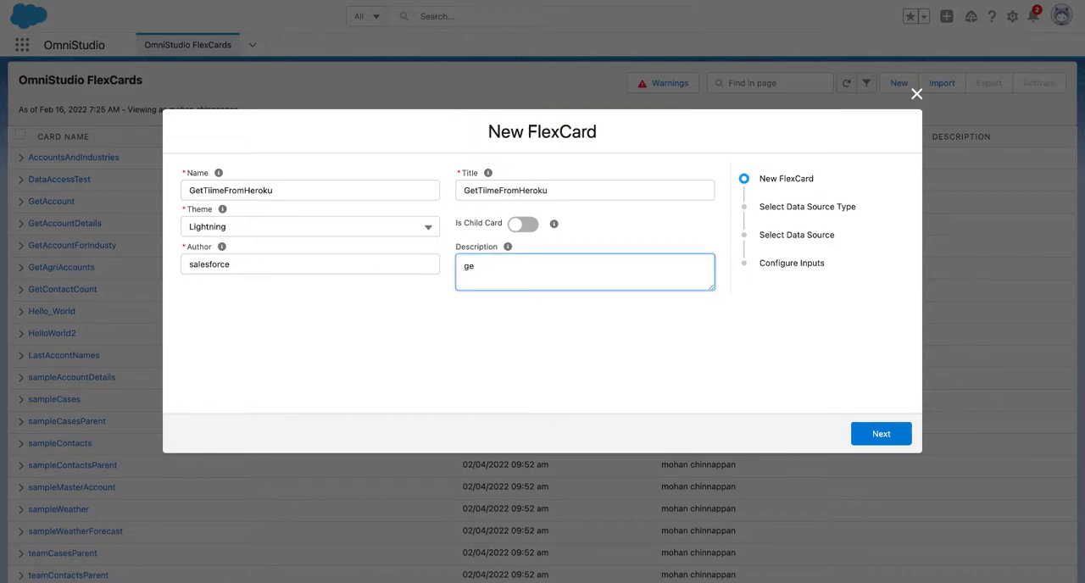
Describe the card as 'Display time from our Heroku RUM server'
text(Displa)
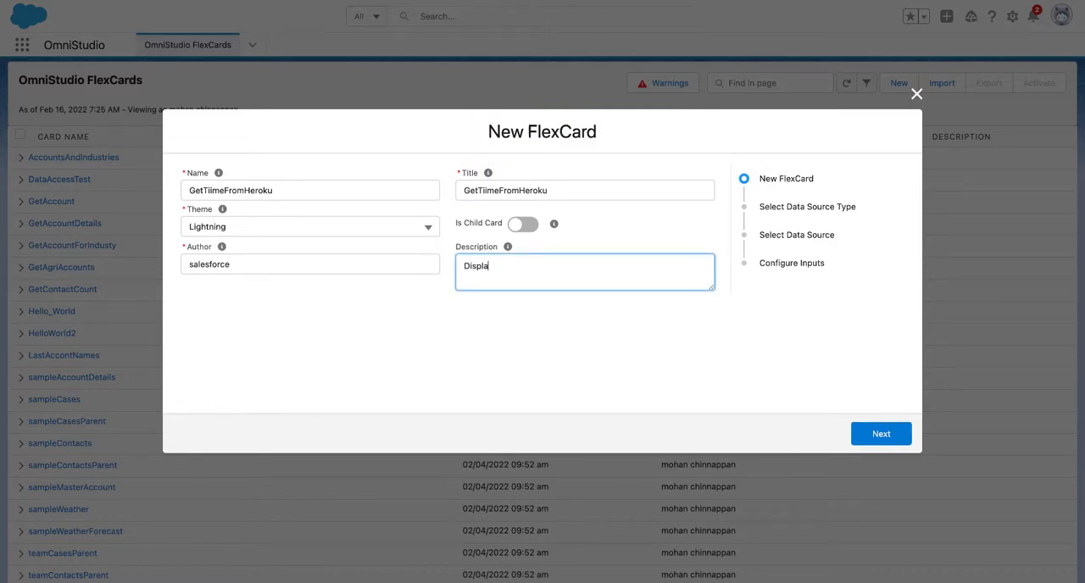
text(y time from)
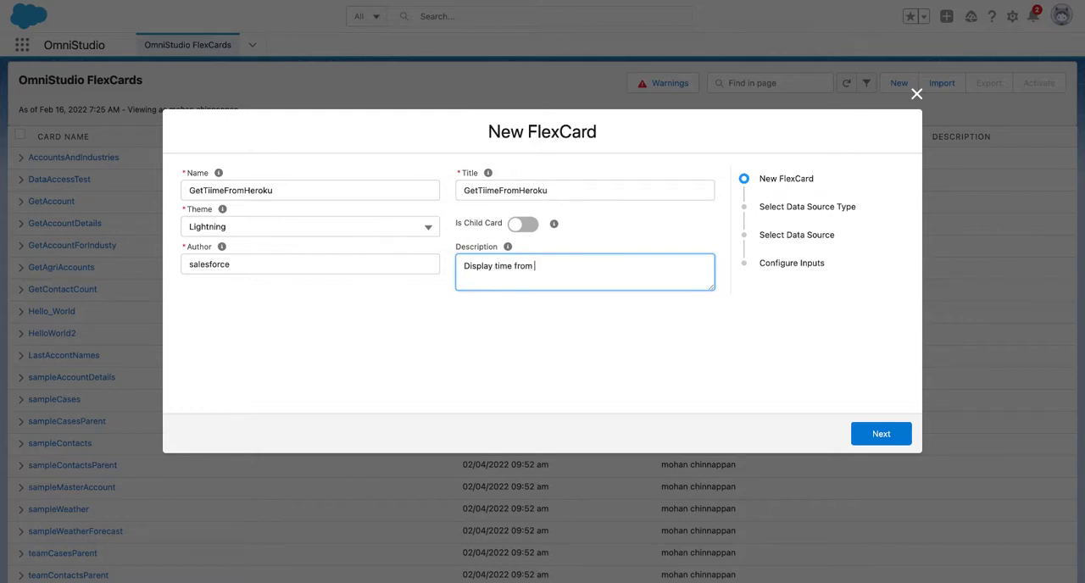
text(our Herok)
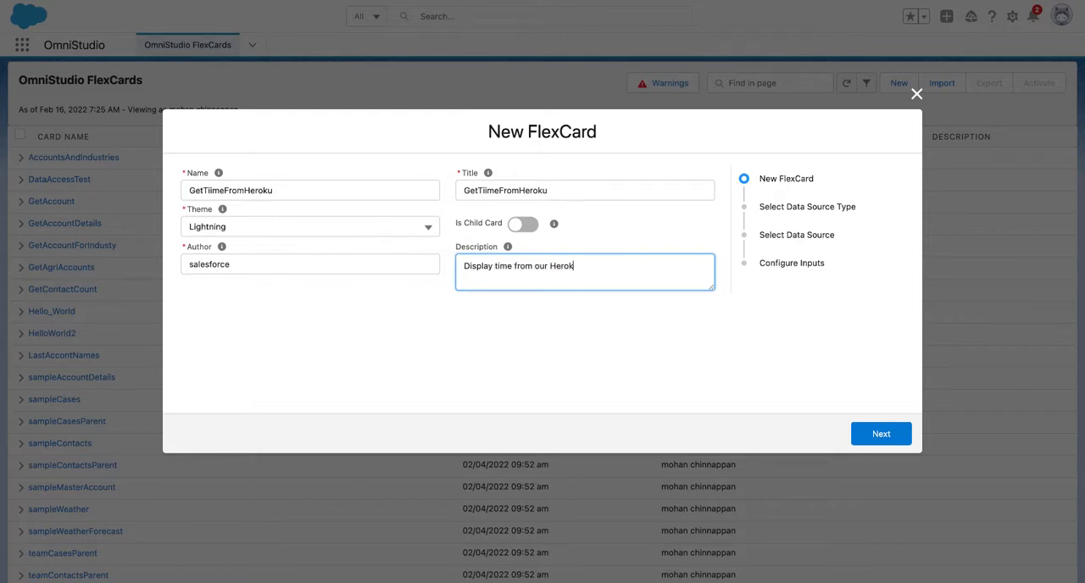
text(RU)
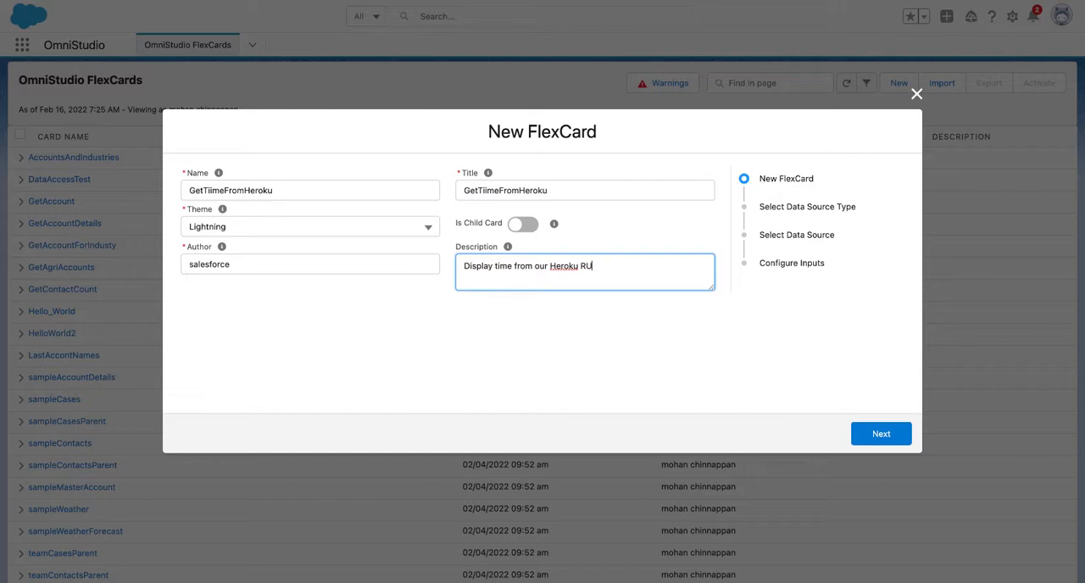
text(M)
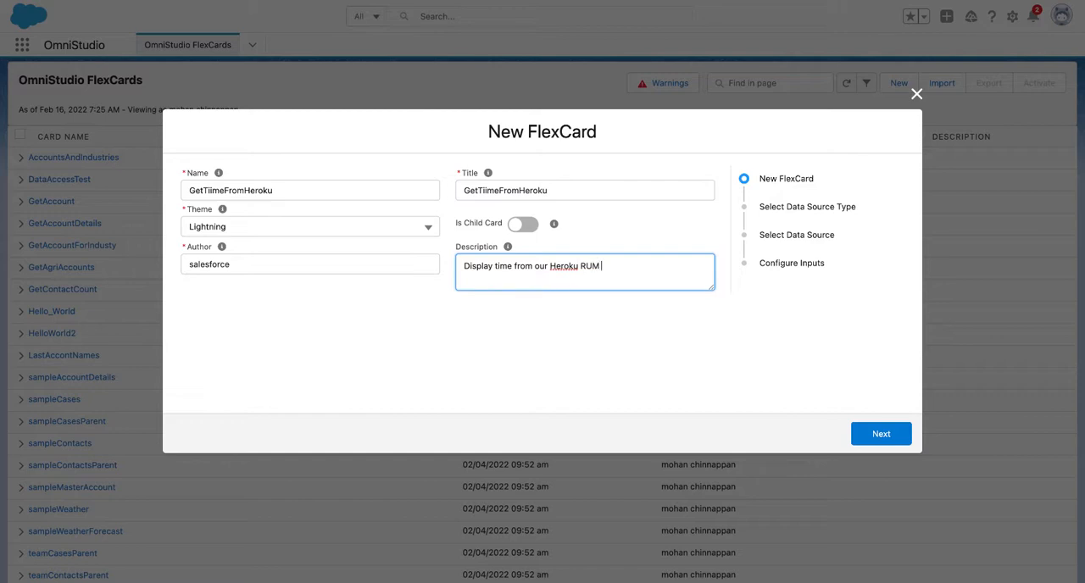
text(ser)
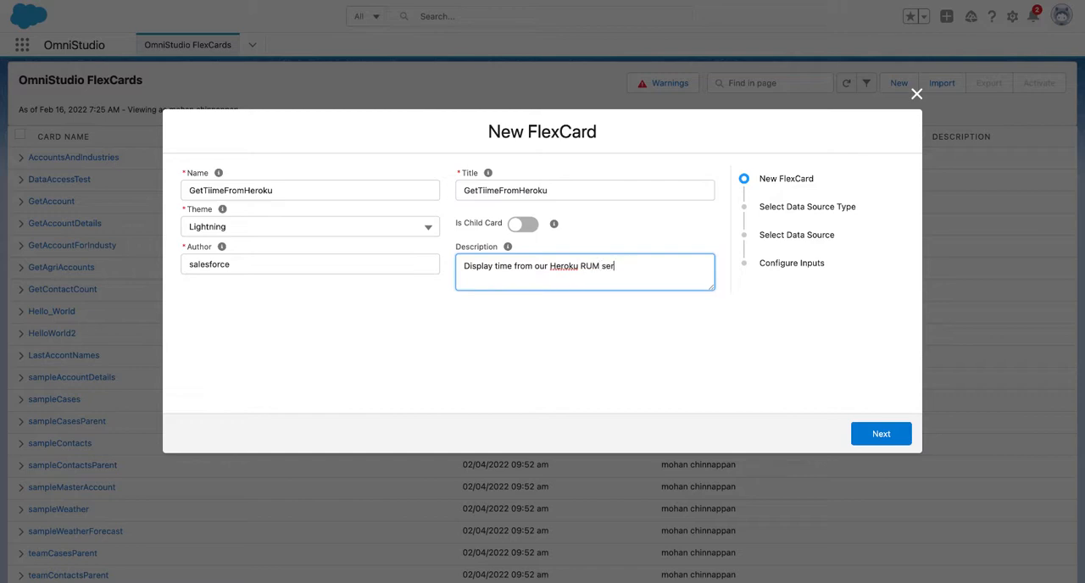
text(ver)
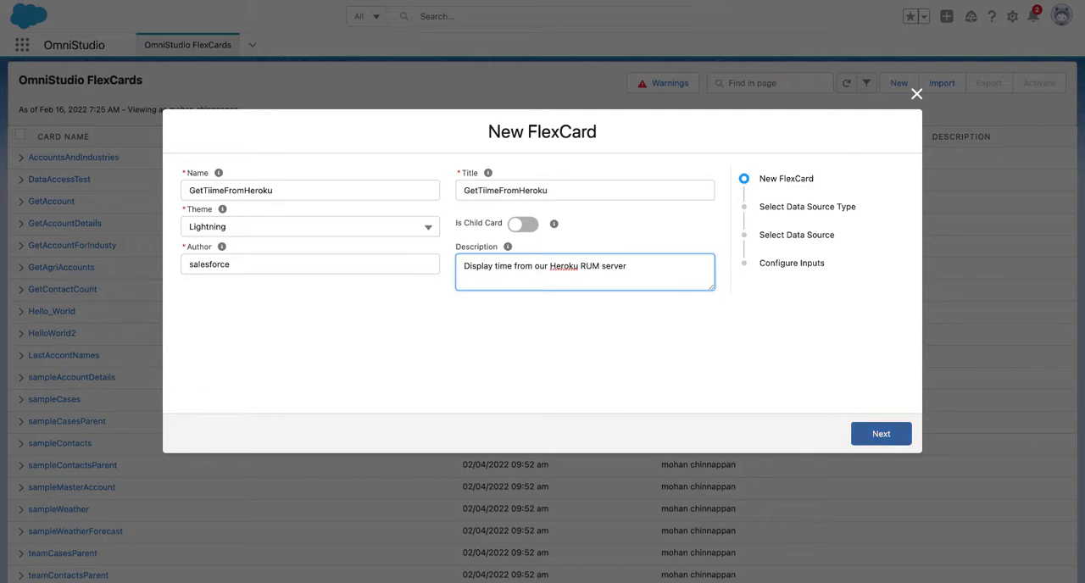
Pick REST as the data source type and continue to its settings
click(880, 433)
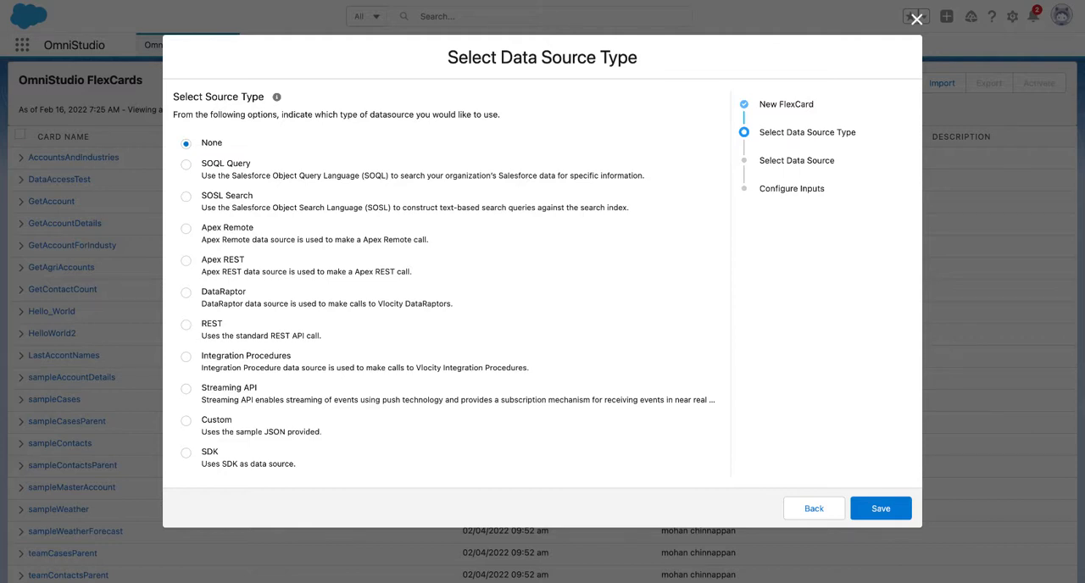
click(185, 325)
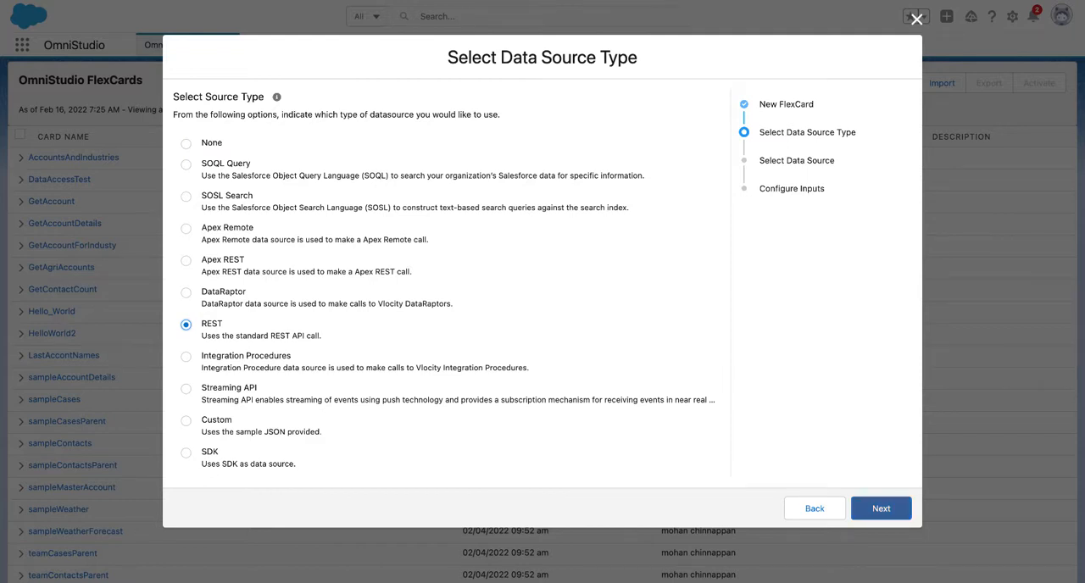
click(880, 508)
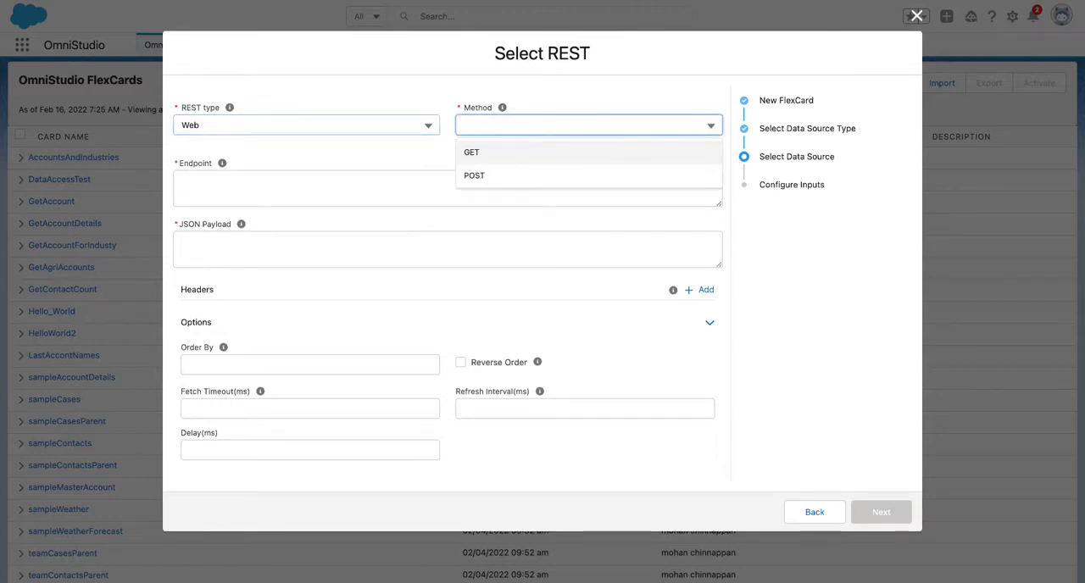
click(471, 152)
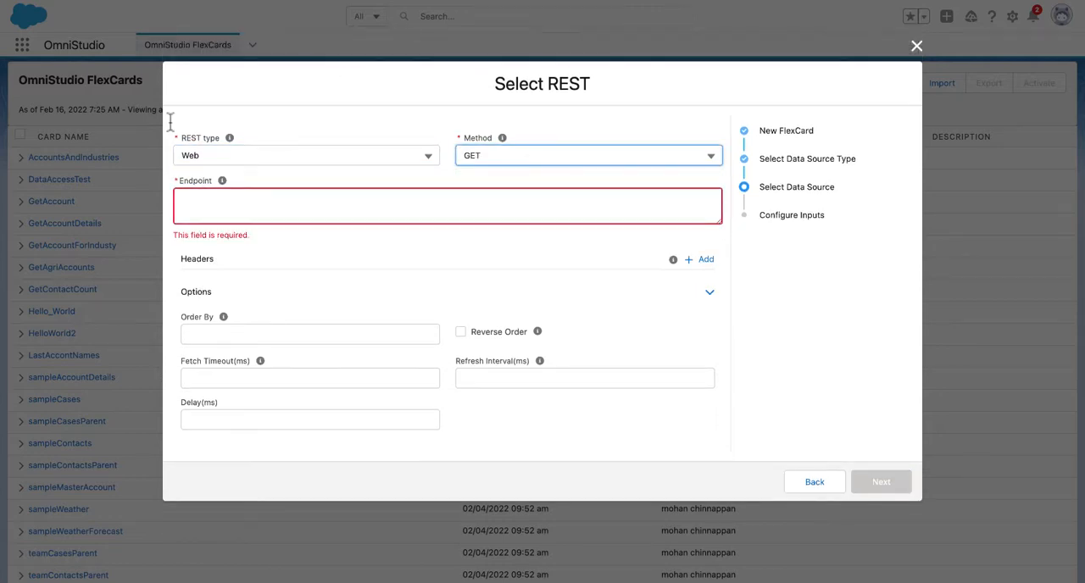
text(https://mohansun-rum.herokuapp.com/time)
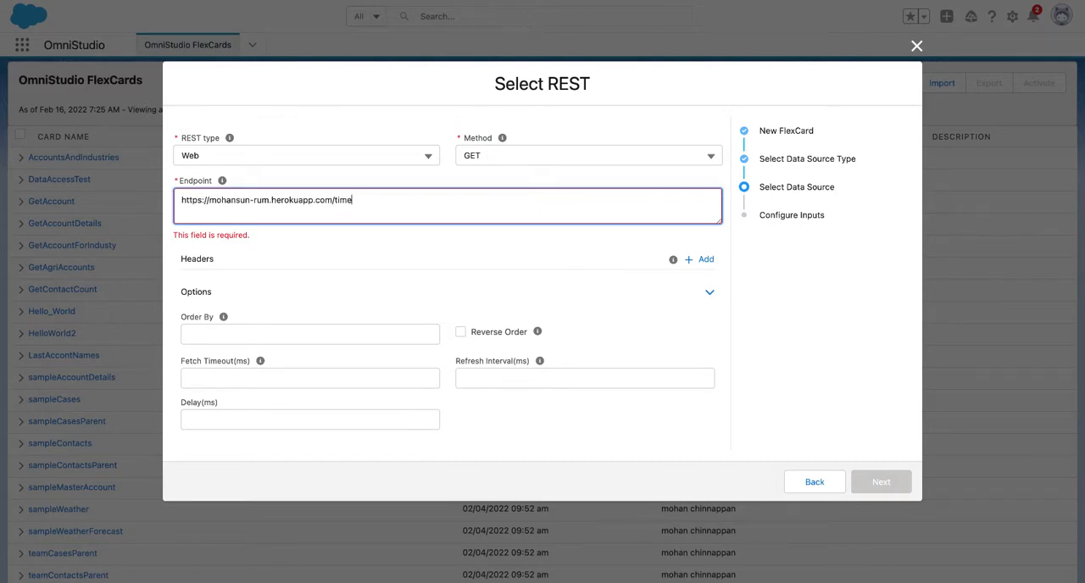
mouse_move(131, 133)
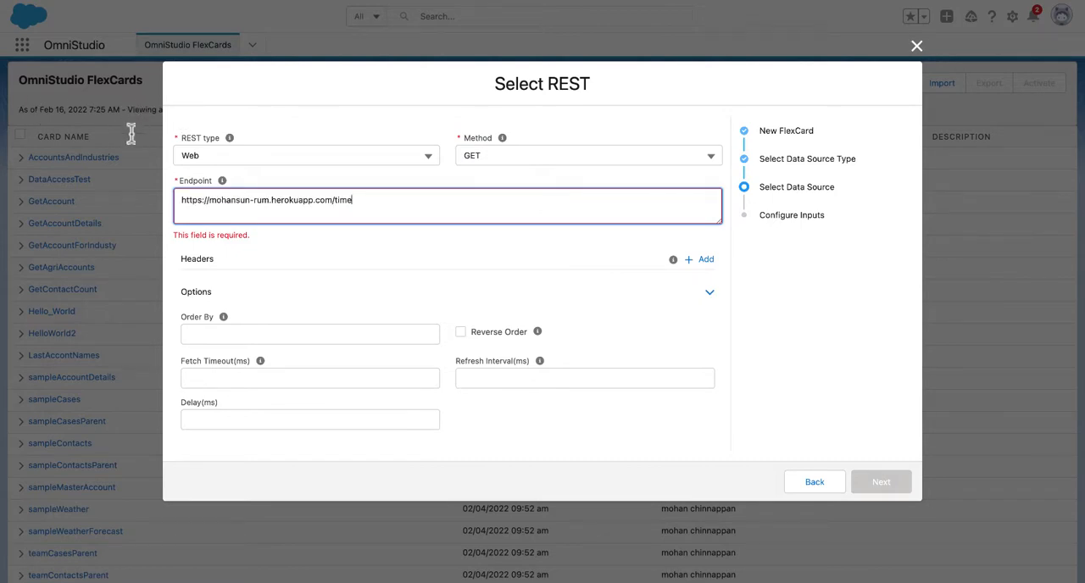
mouse_move(153, 231)
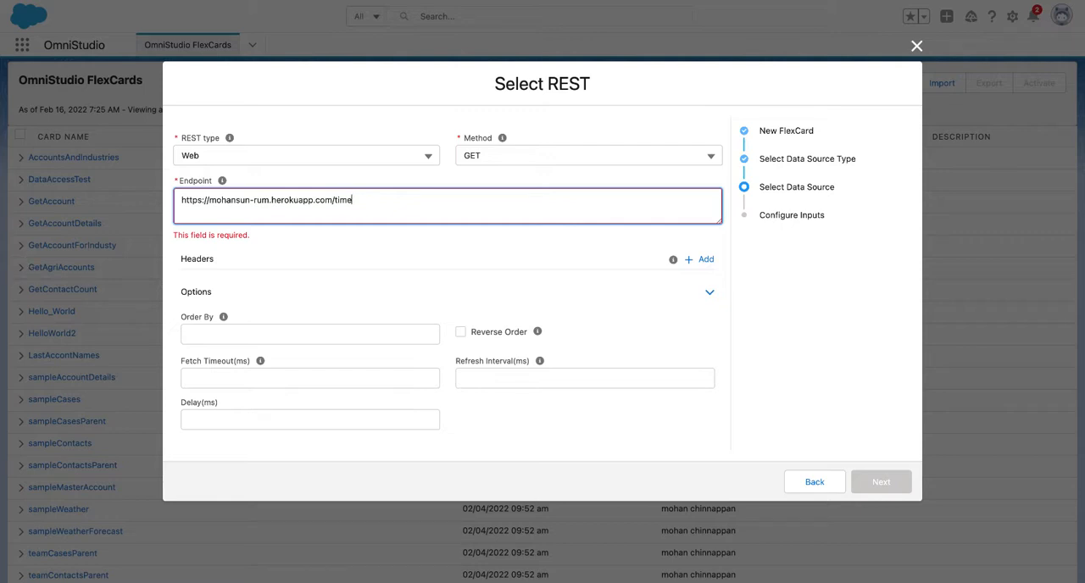
mouse_move(1039, 499)
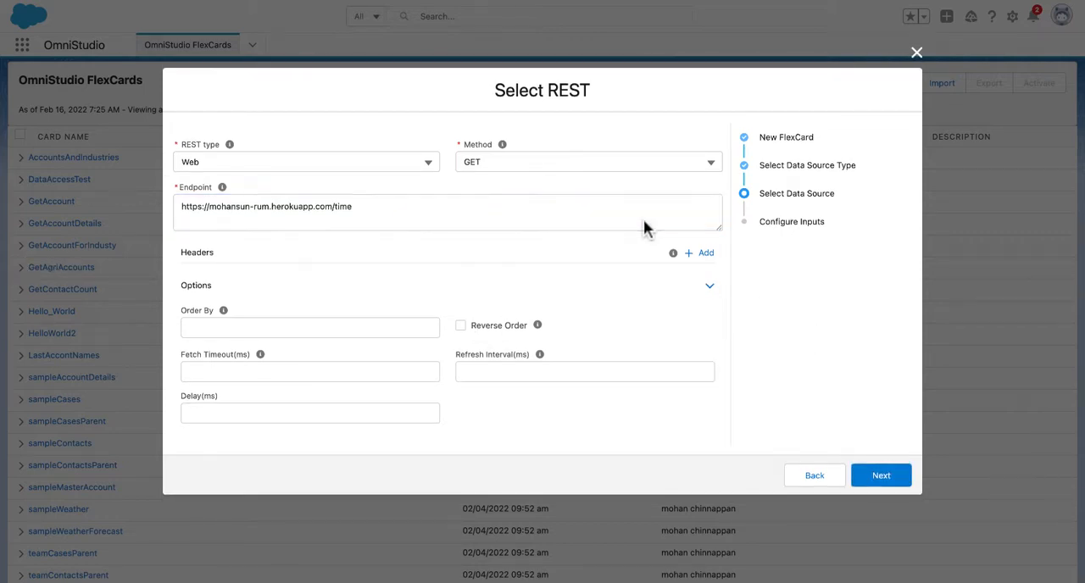
click(880, 475)
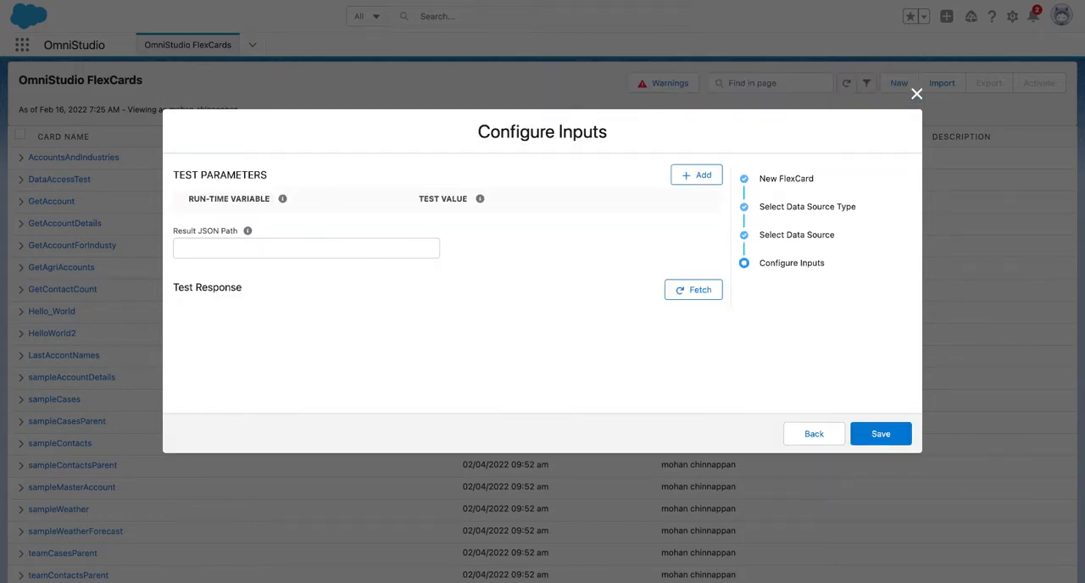
Fetch a test response showing the server time JSON, then save the FlexCard
click(692, 289)
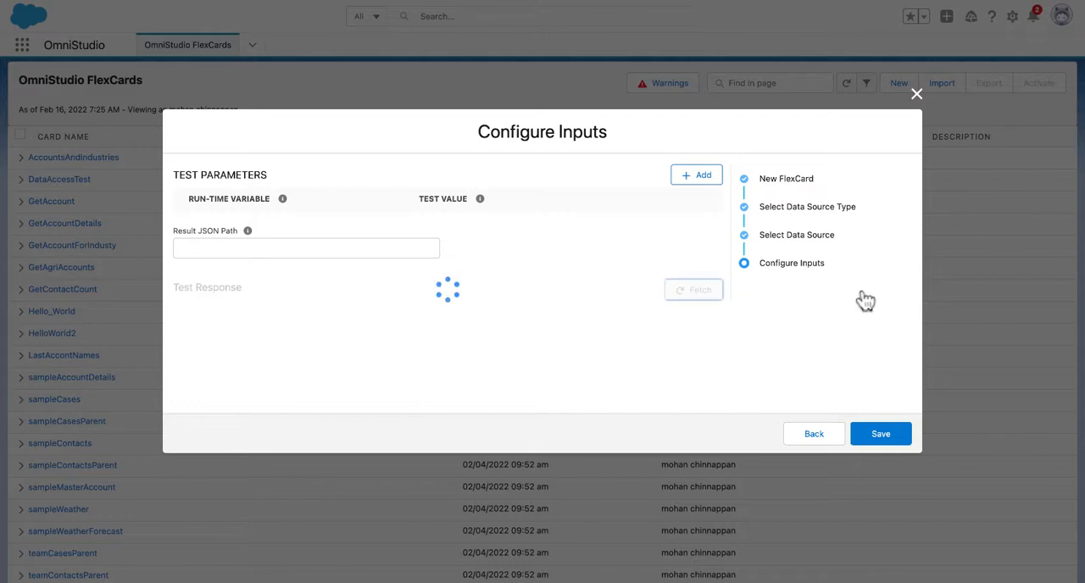
click(692, 289)
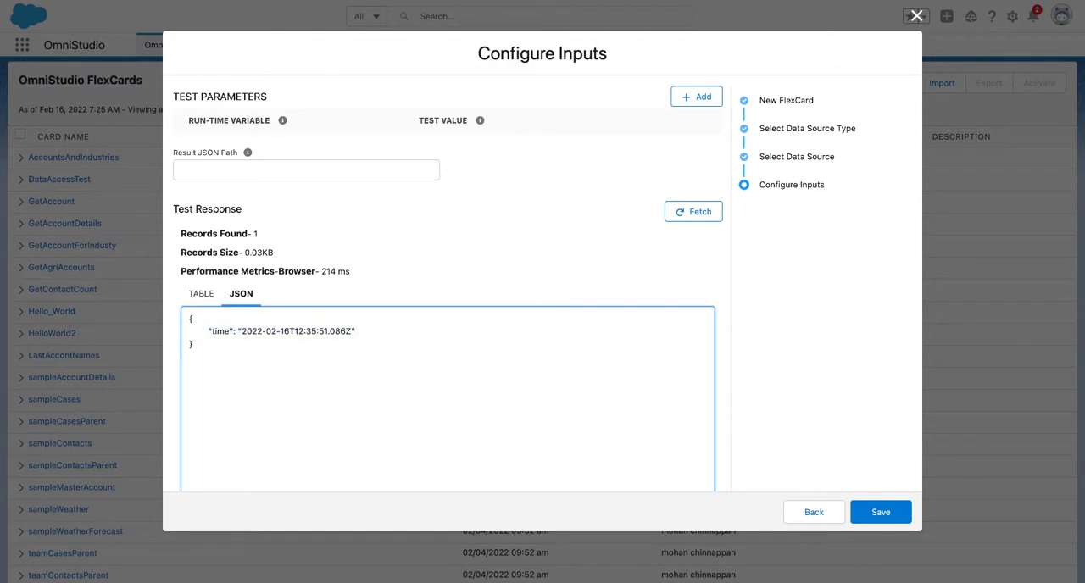
double_click(279, 331)
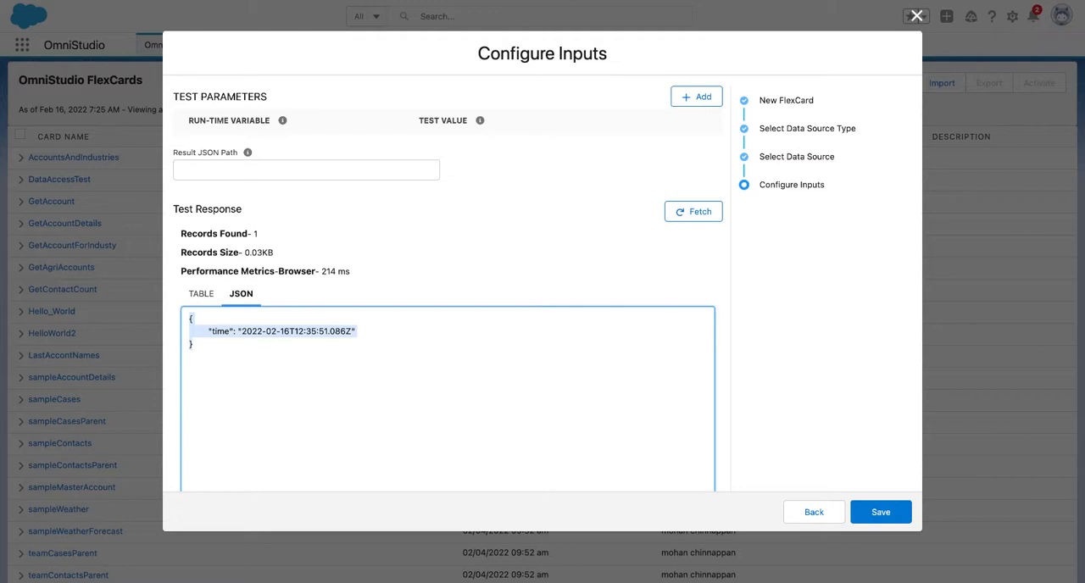
mouse_move(723, 508)
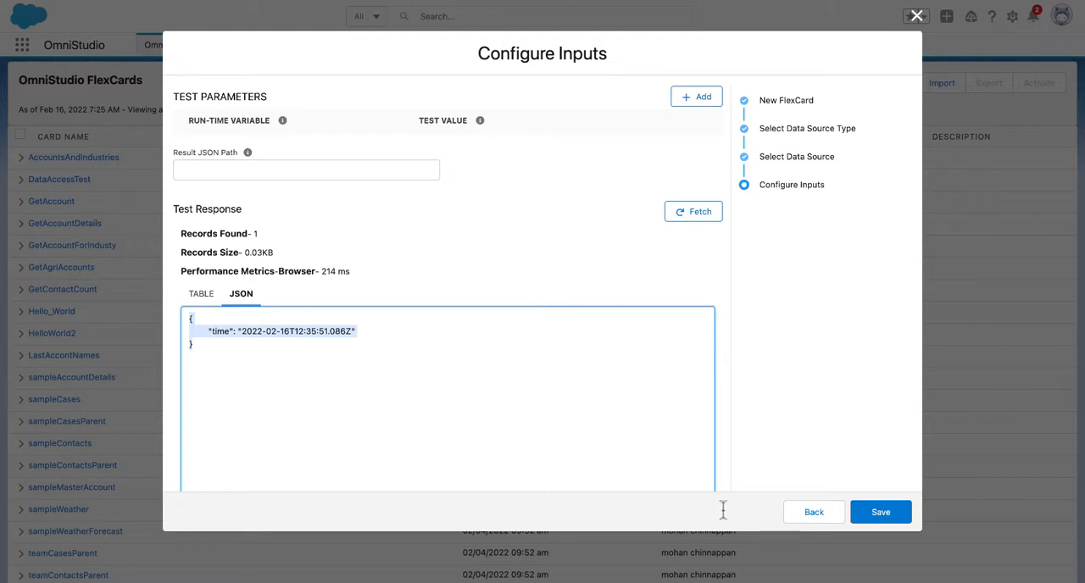
mouse_move(1015, 546)
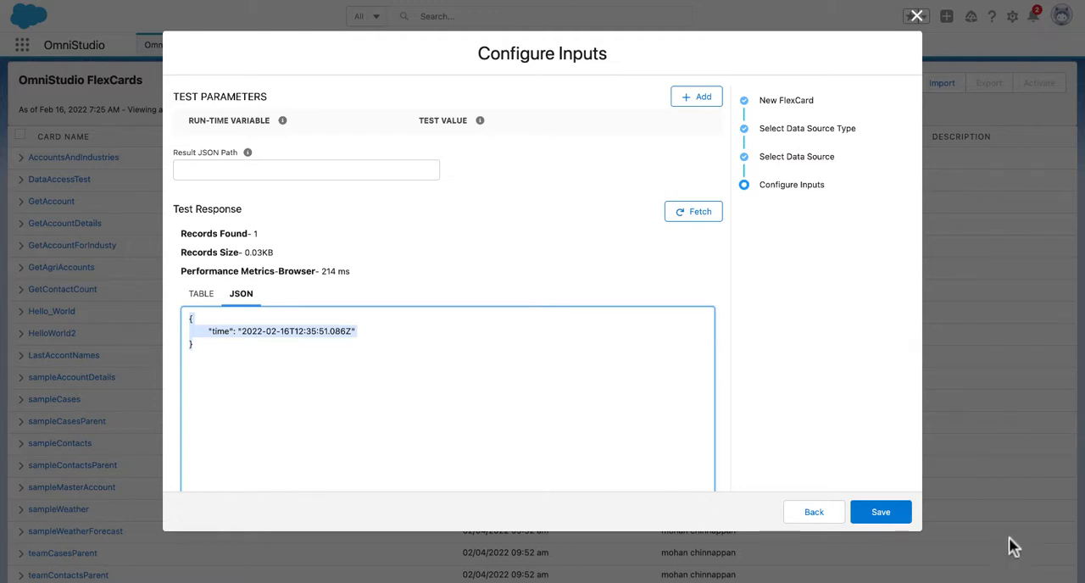
click(880, 512)
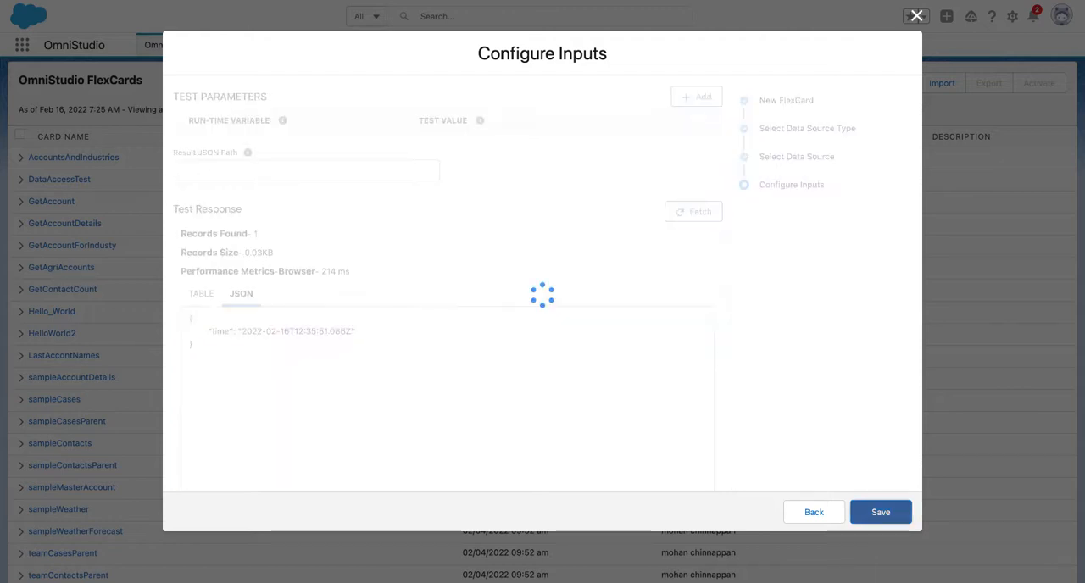
Label the field 'Time from RUM Server' with placeholder 'Time', bound to time output
click(880, 512)
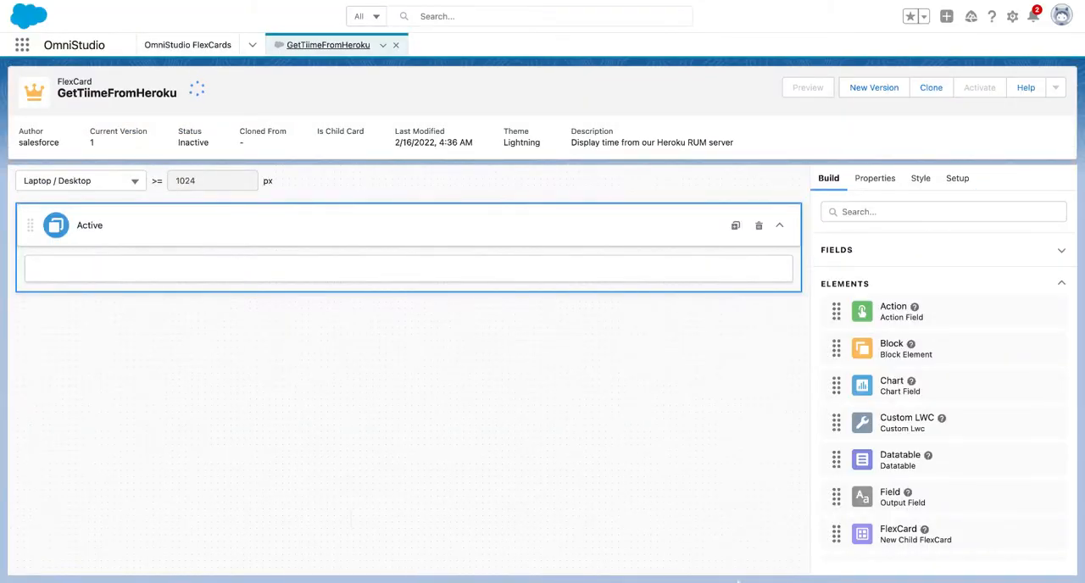
mouse_move(354, 520)
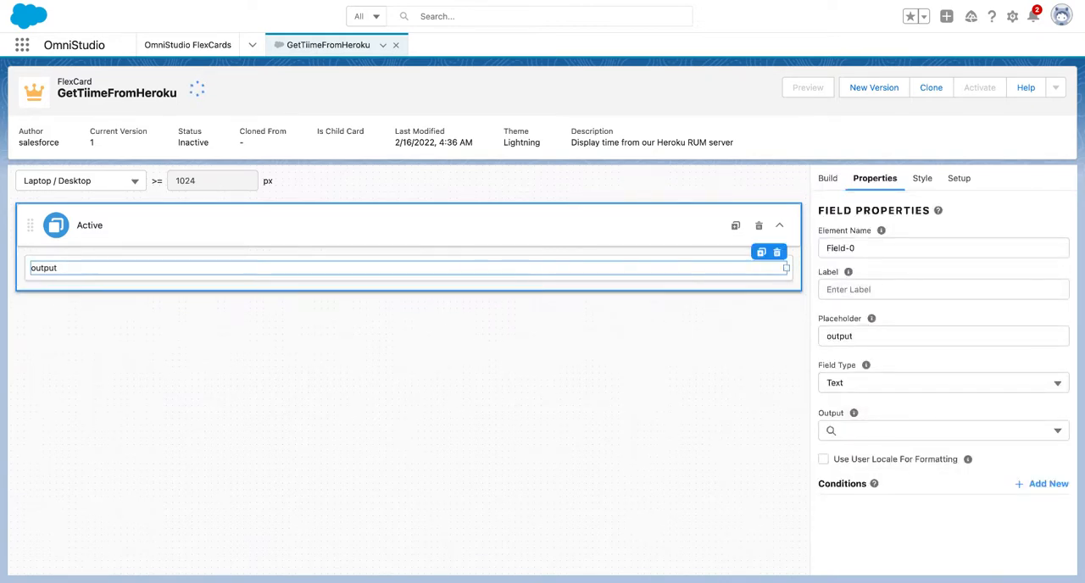
mouse_move(496, 468)
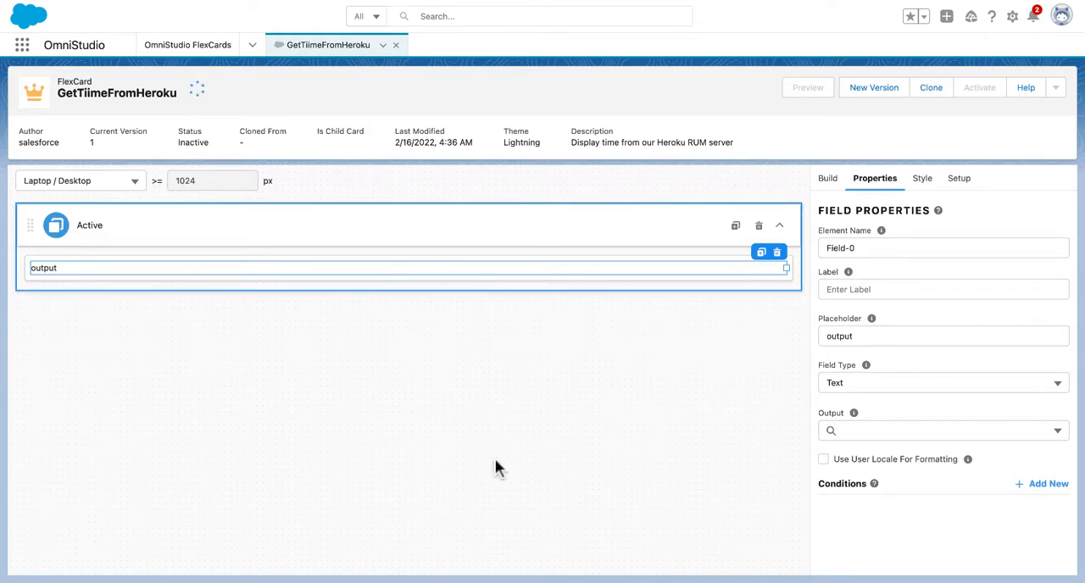
click(943, 289)
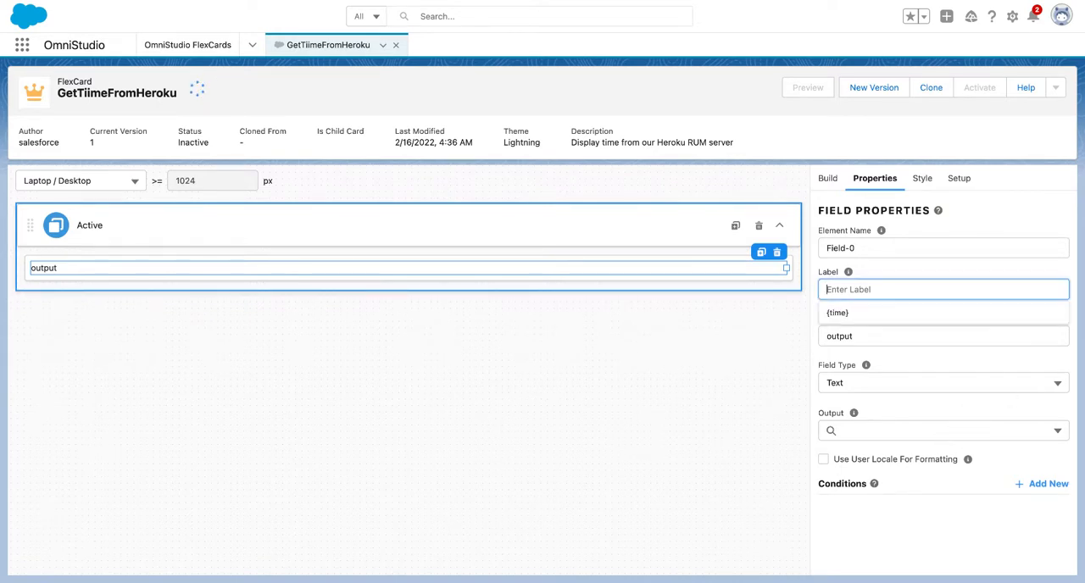
text(Time f)
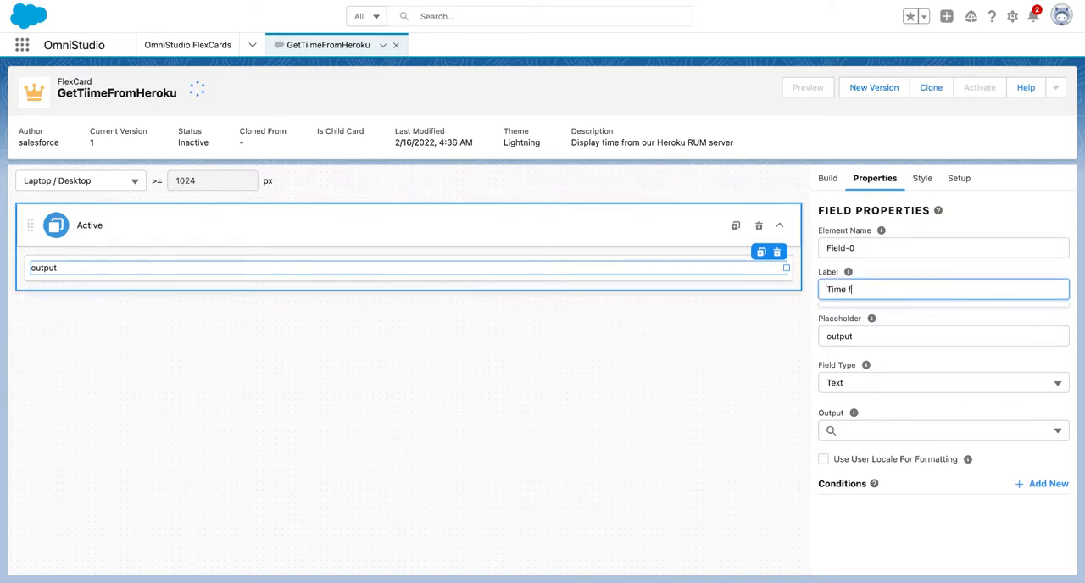
text(rom RUM)
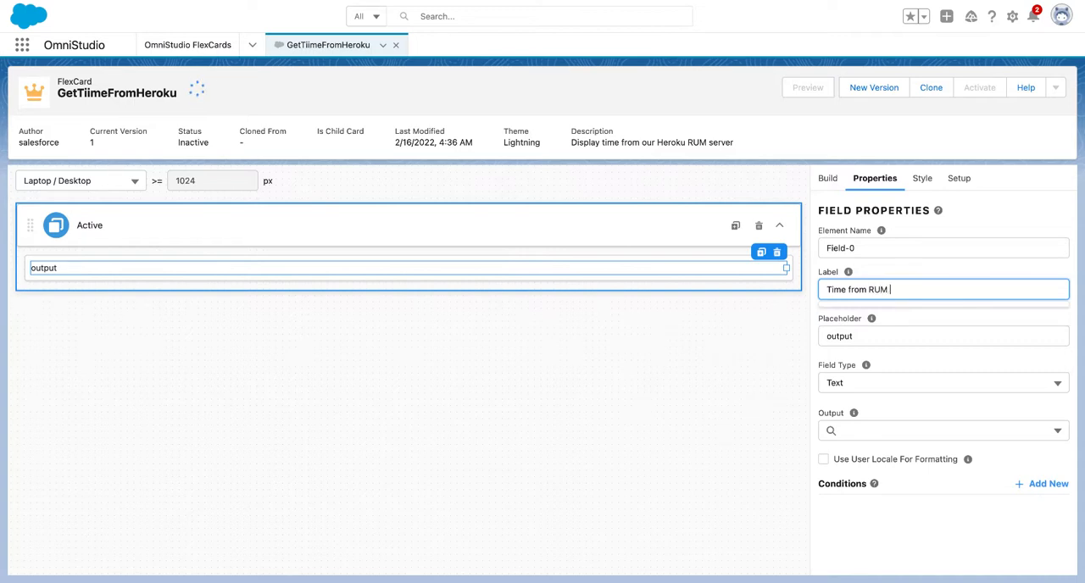
text(Serv)
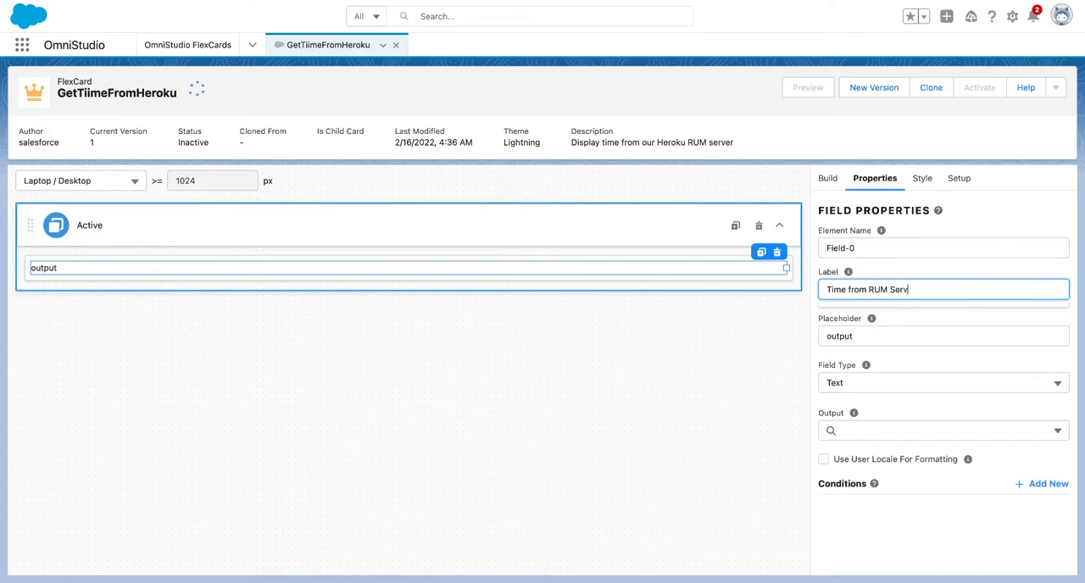
text(er)
click(943, 336)
text(T)
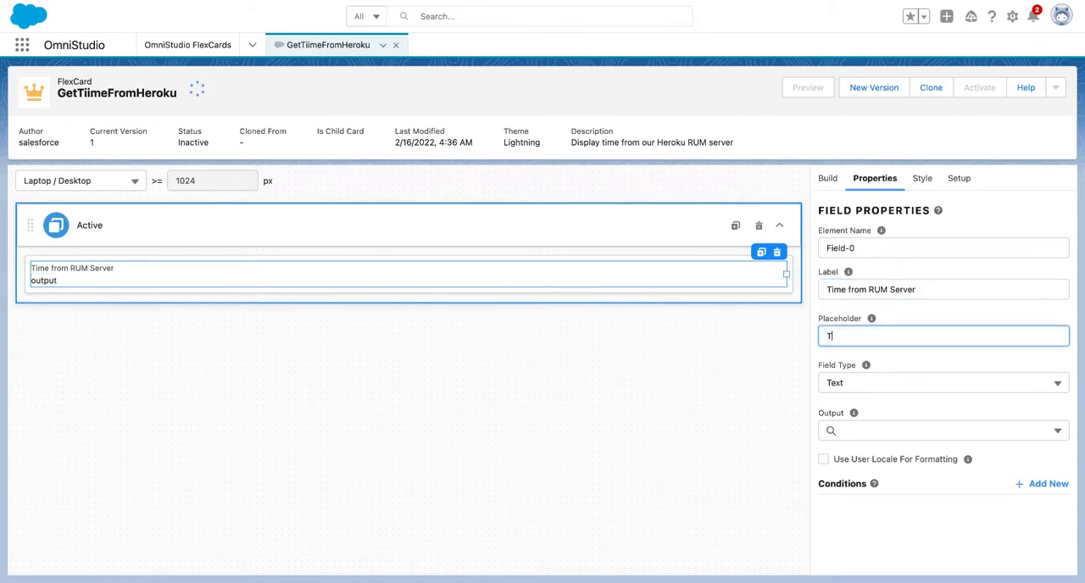
text(ime)
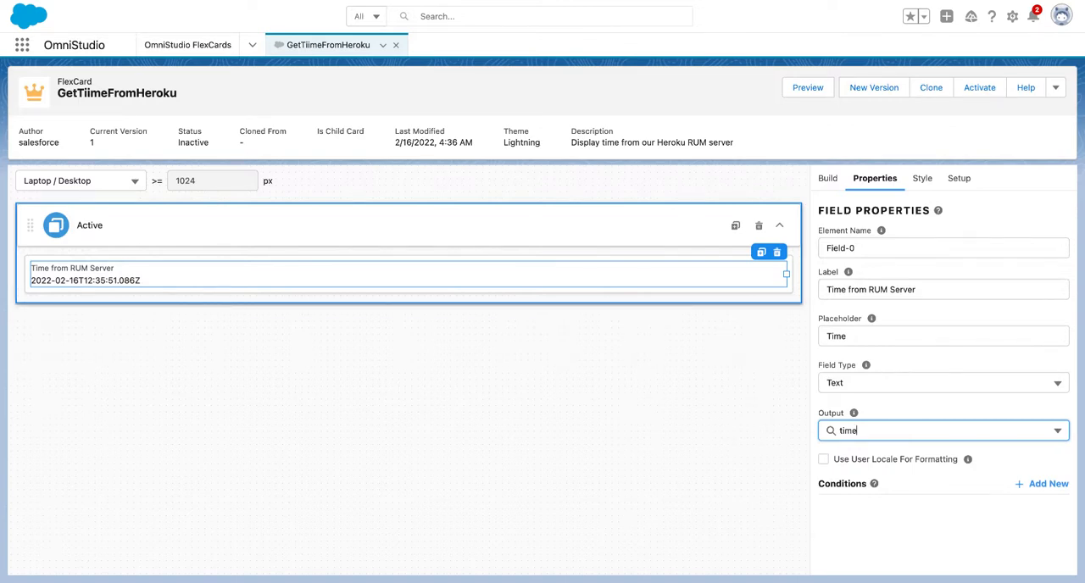
mouse_move(1016, 270)
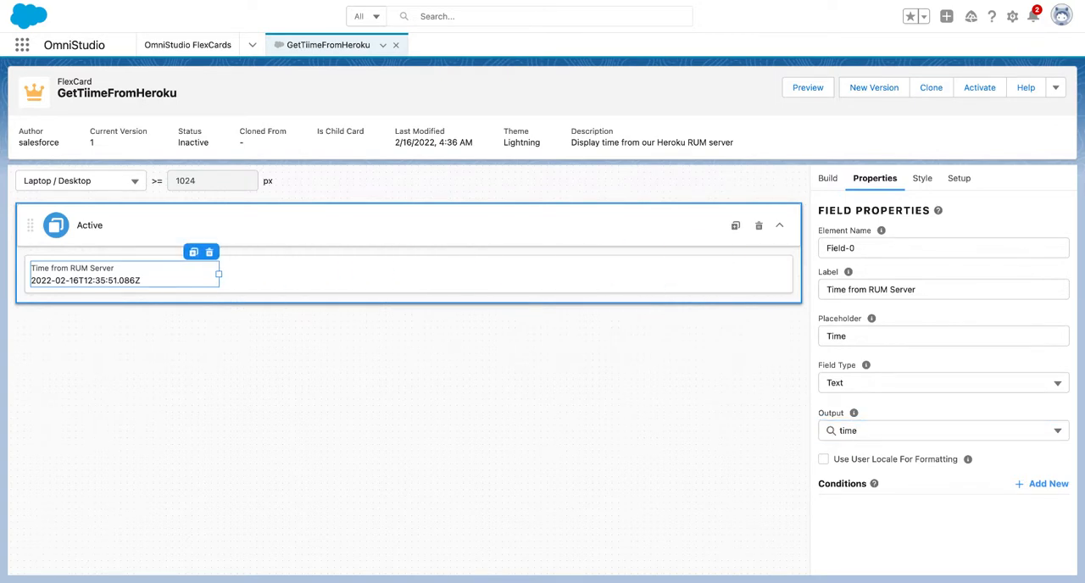
mouse_move(564, 397)
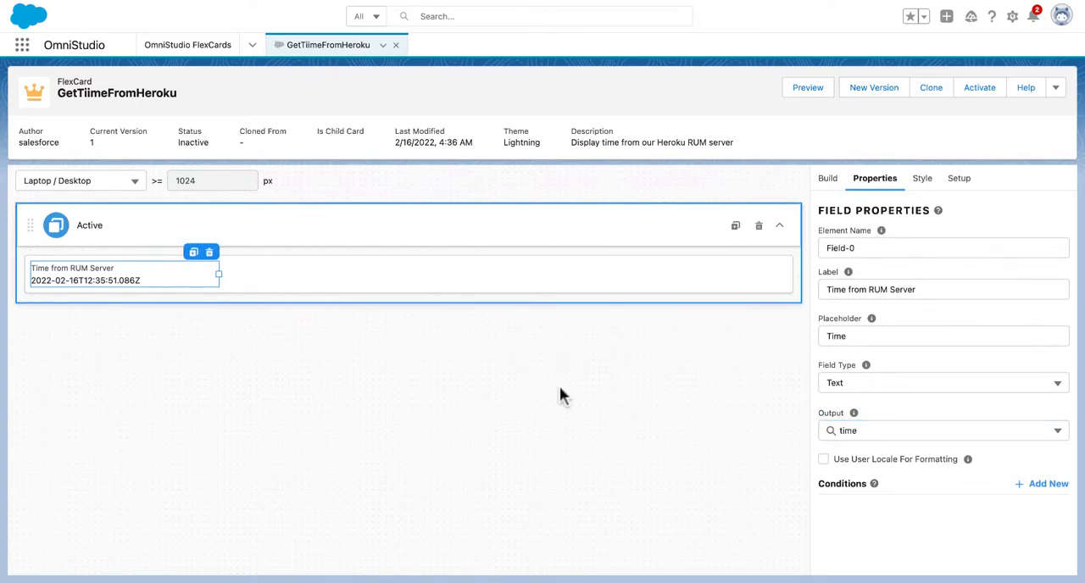
mouse_move(583, 412)
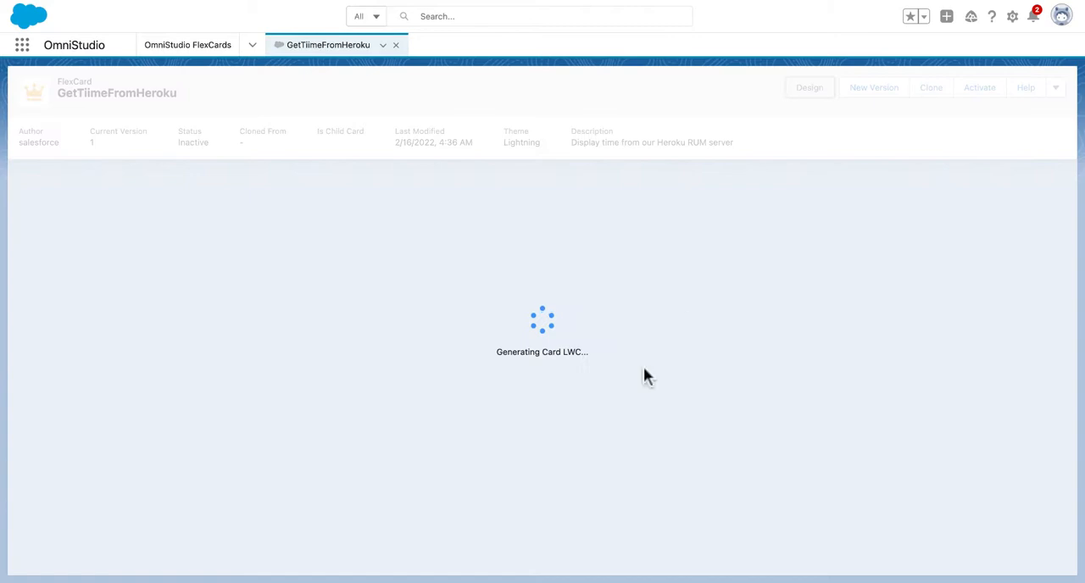
mouse_move(627, 400)
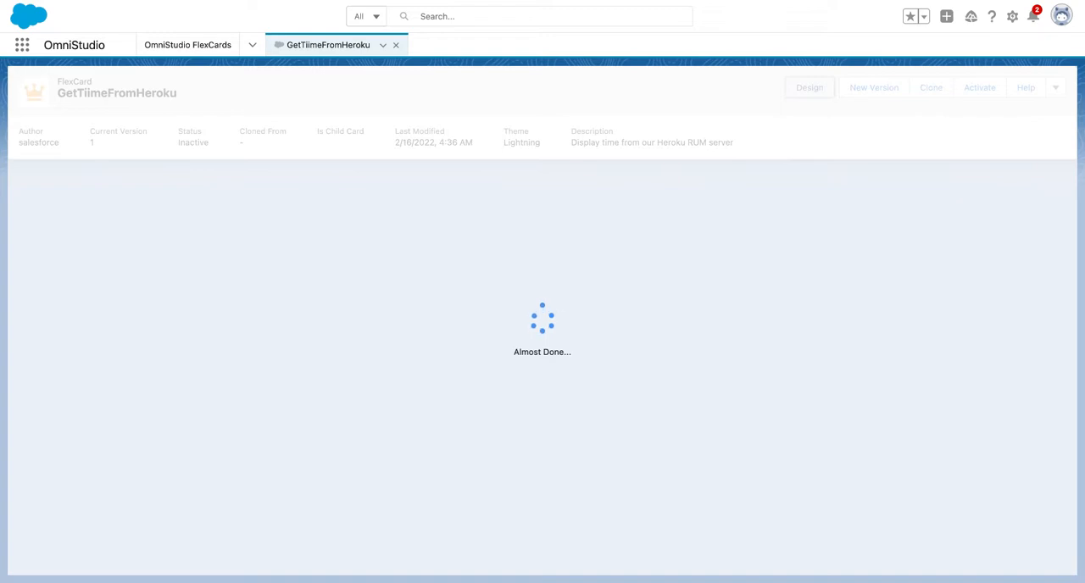
Preview the card and expand records and cards in Data JSON to see the time
click(808, 87)
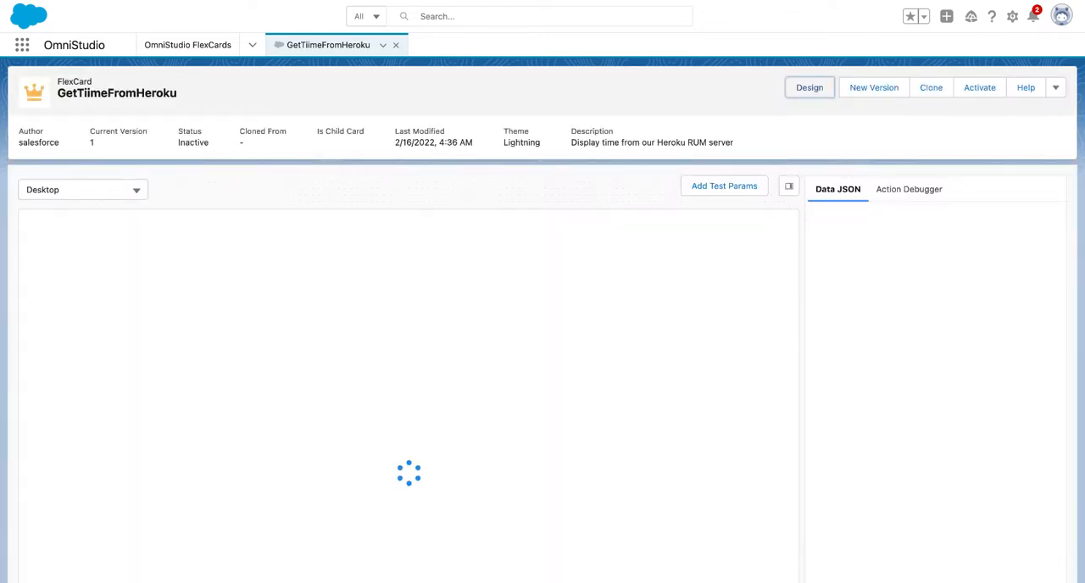
mouse_move(327, 452)
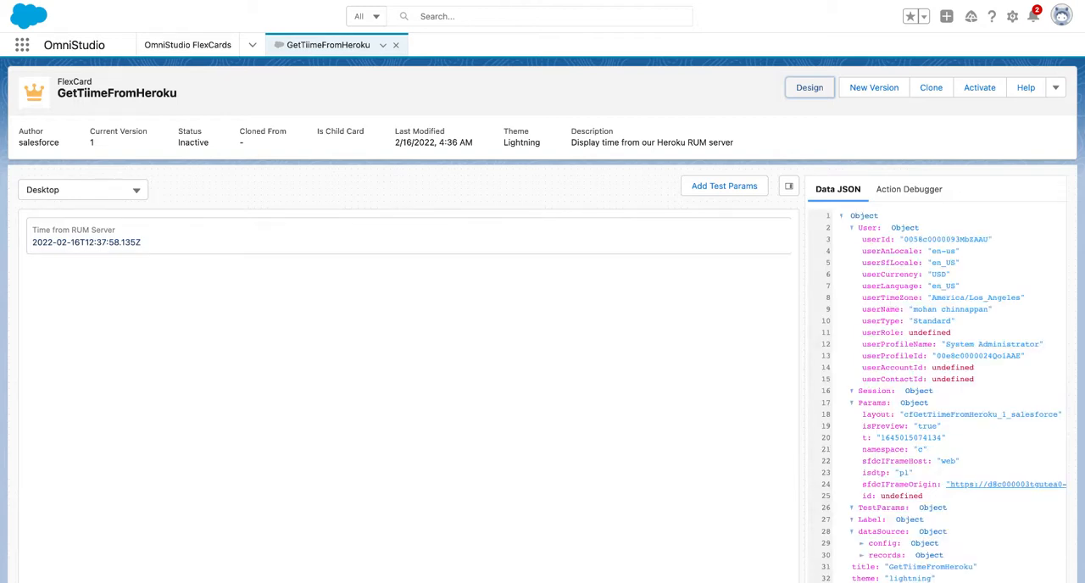
scroll(down, 3)
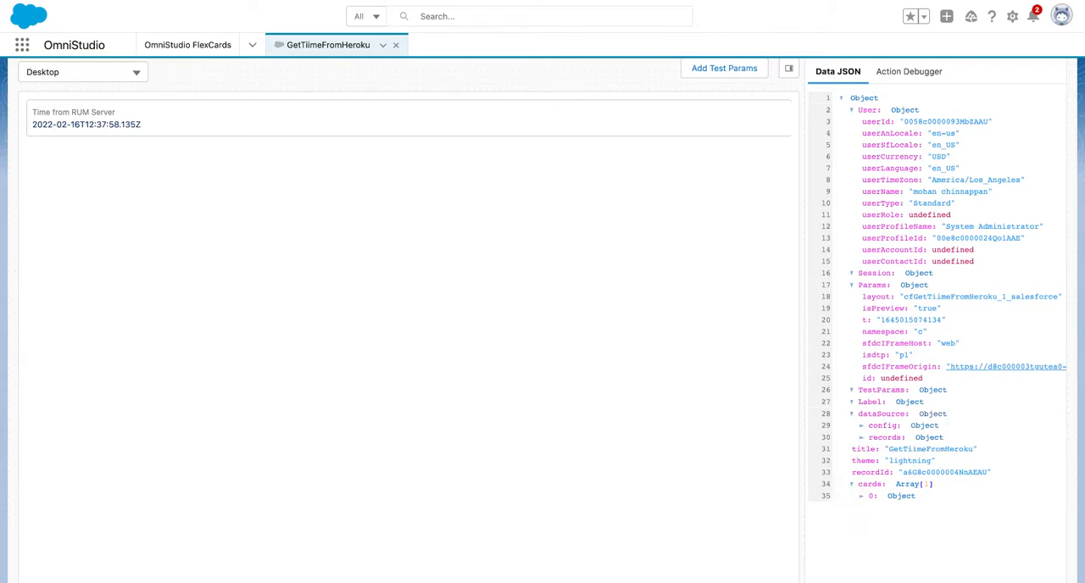
click(862, 437)
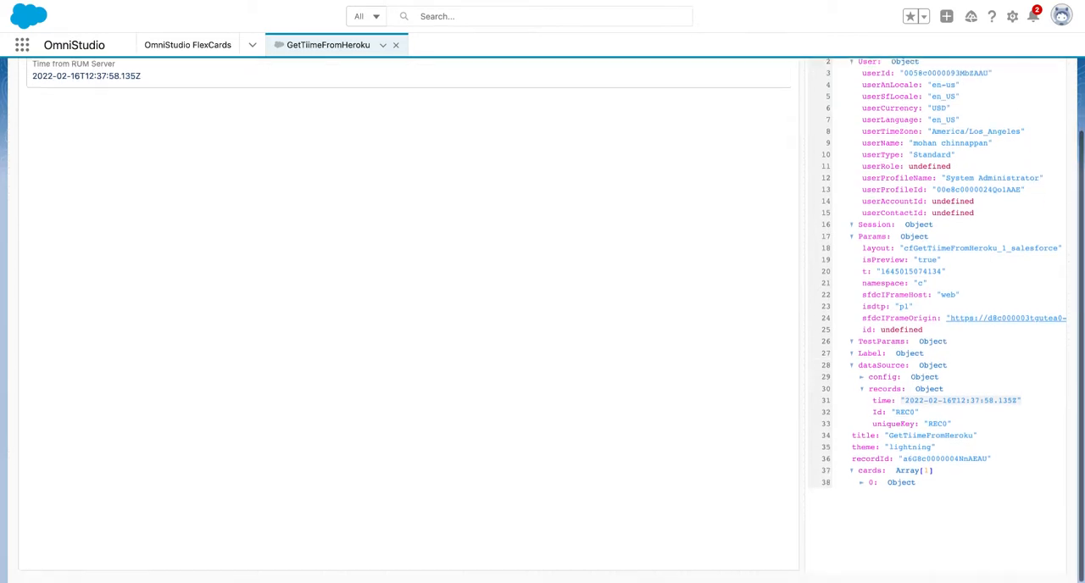
click(873, 482)
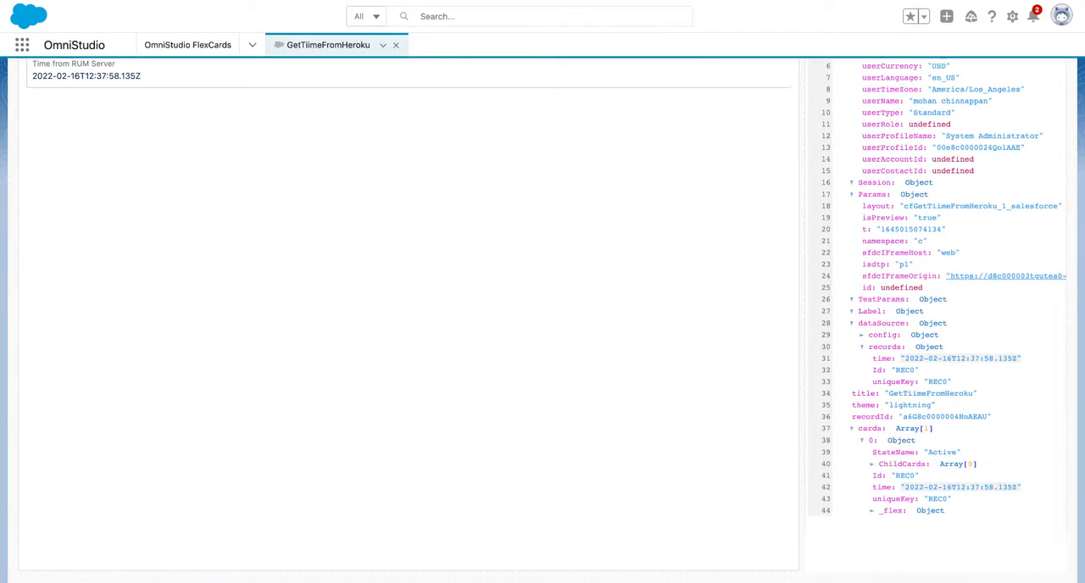
mouse_move(85, 307)
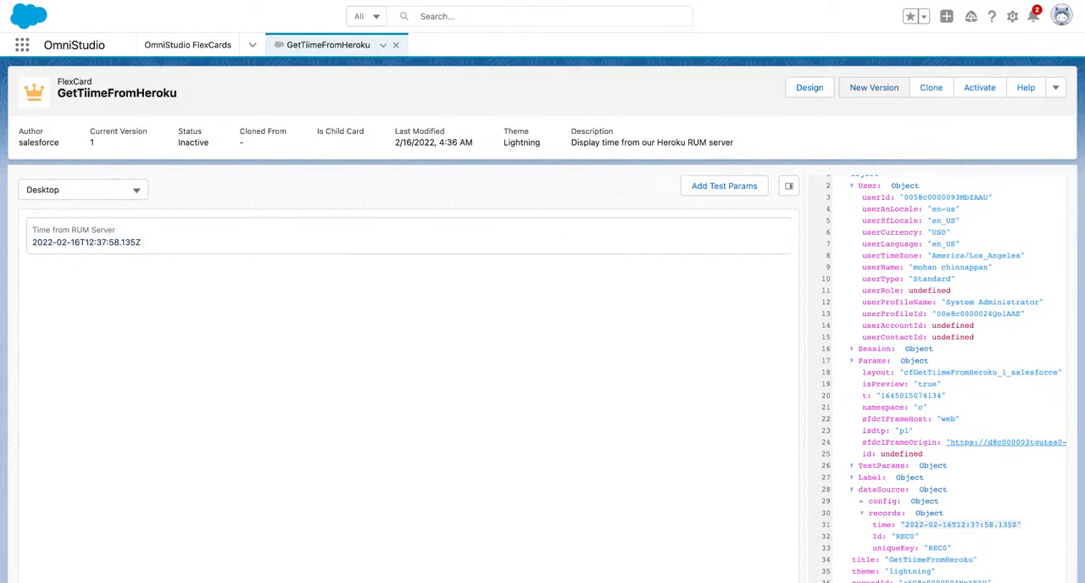
Create a new card version and inspect the Active state's properties and elements
click(809, 88)
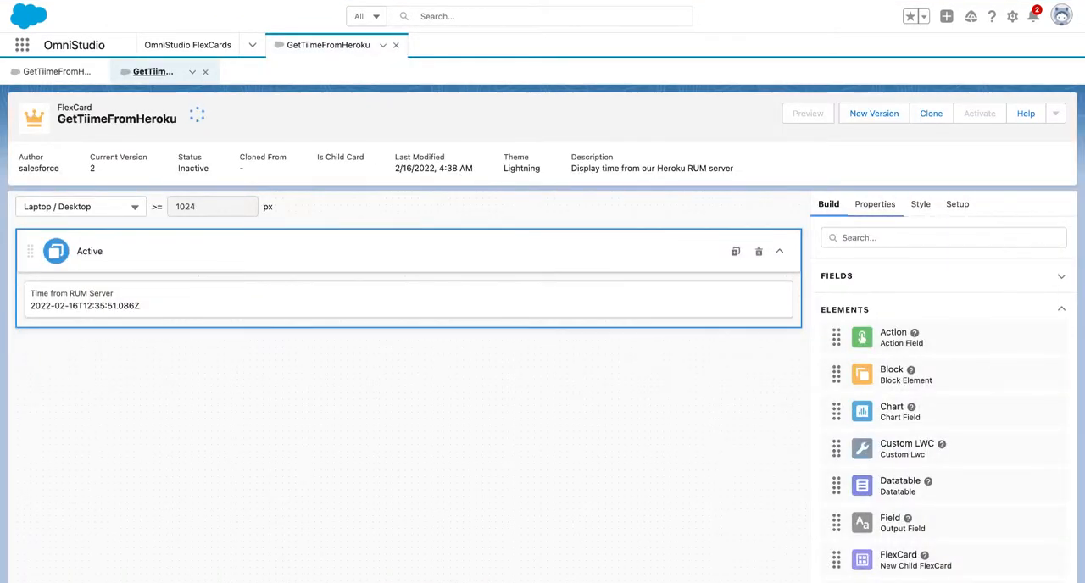
mouse_move(736, 378)
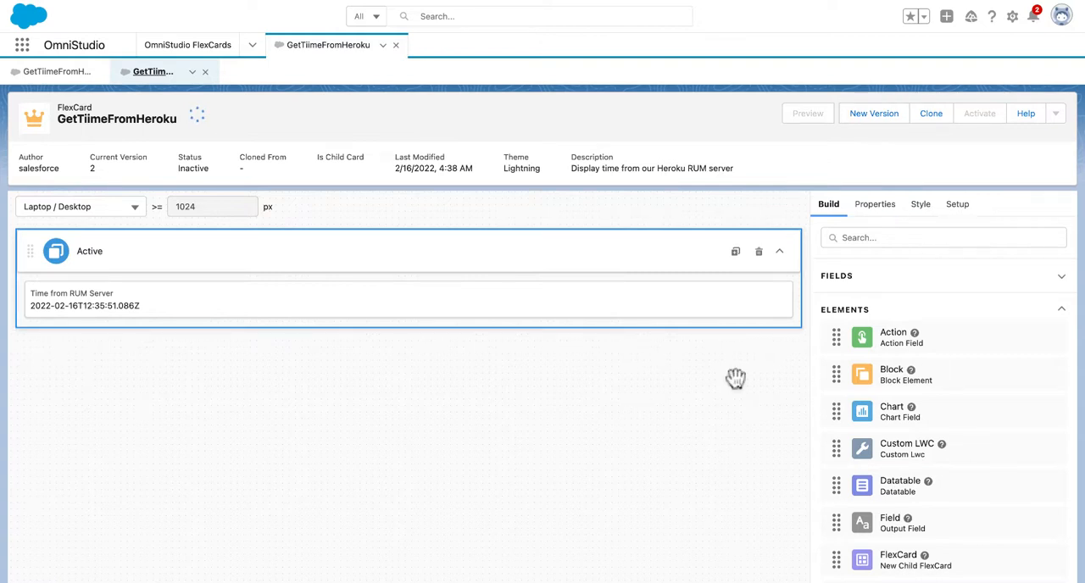
click(874, 204)
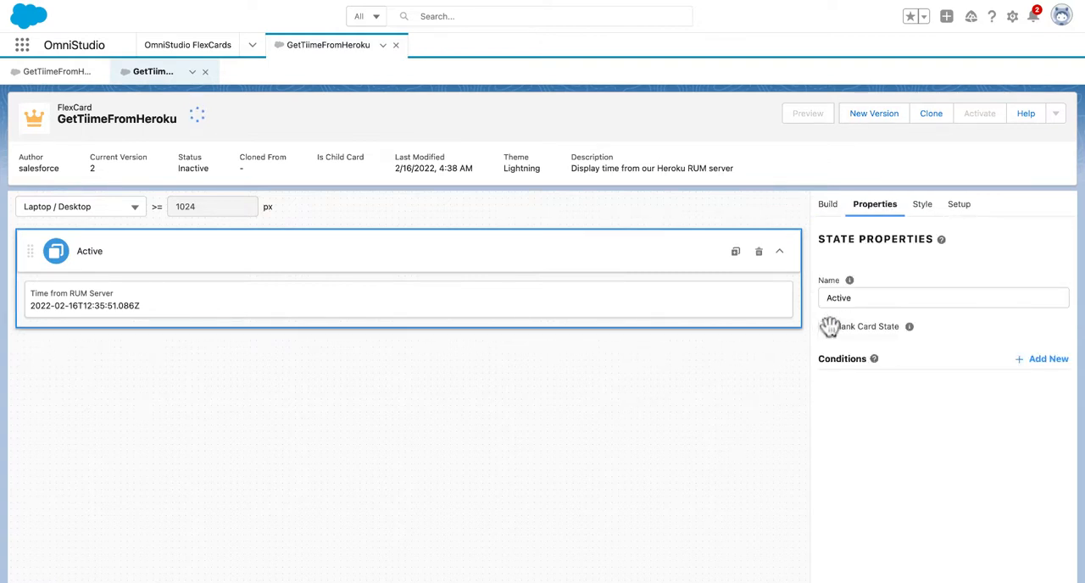
click(827, 203)
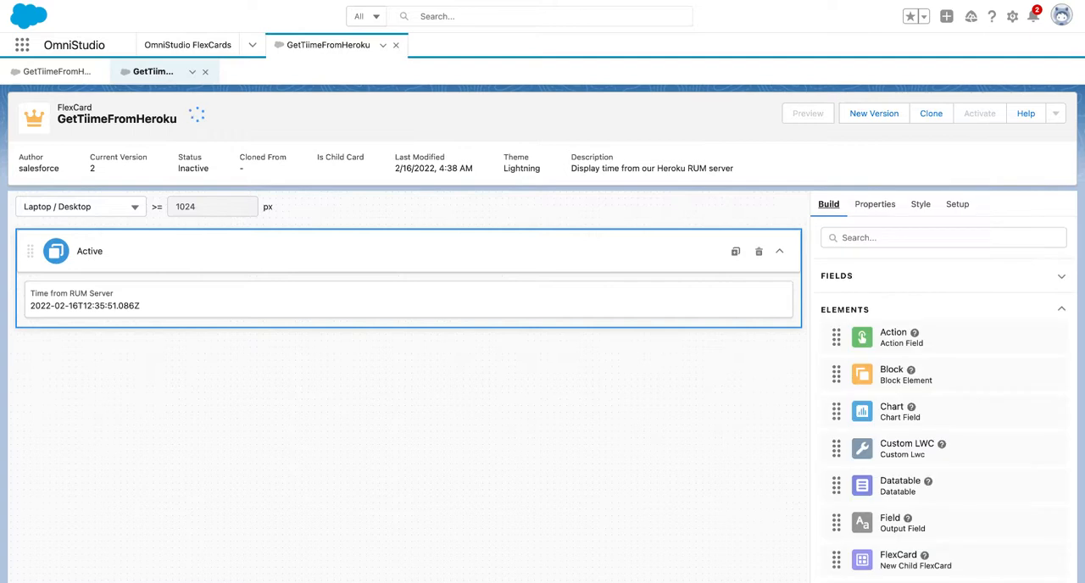
mouse_move(807, 500)
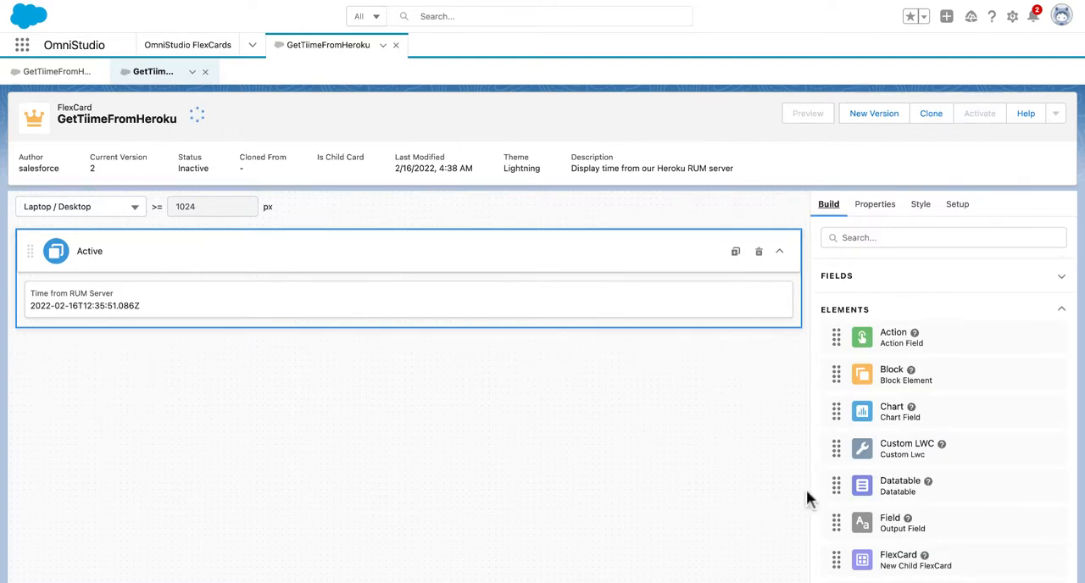
click(874, 203)
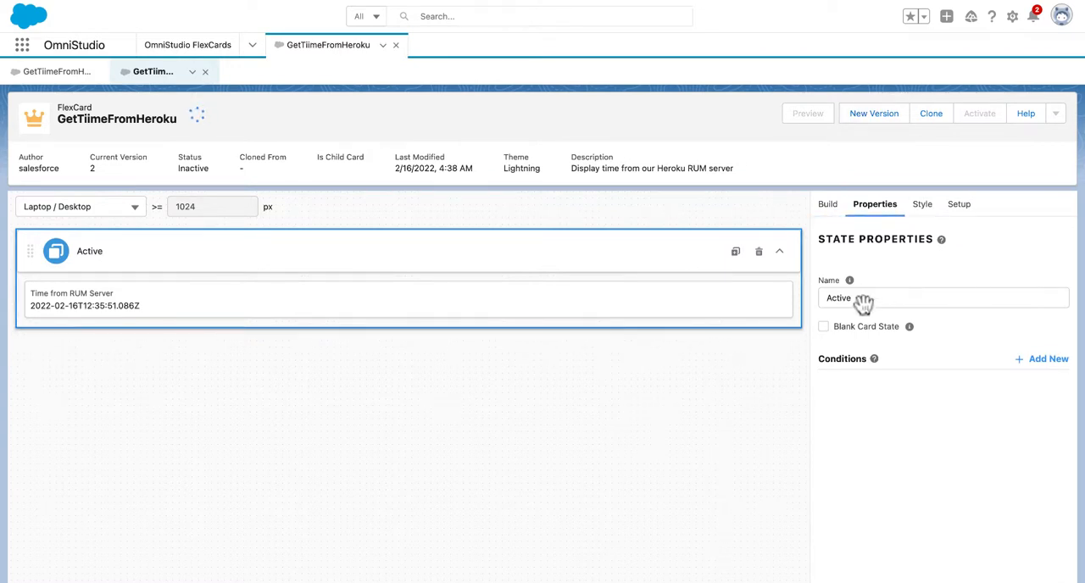
mouse_move(1017, 303)
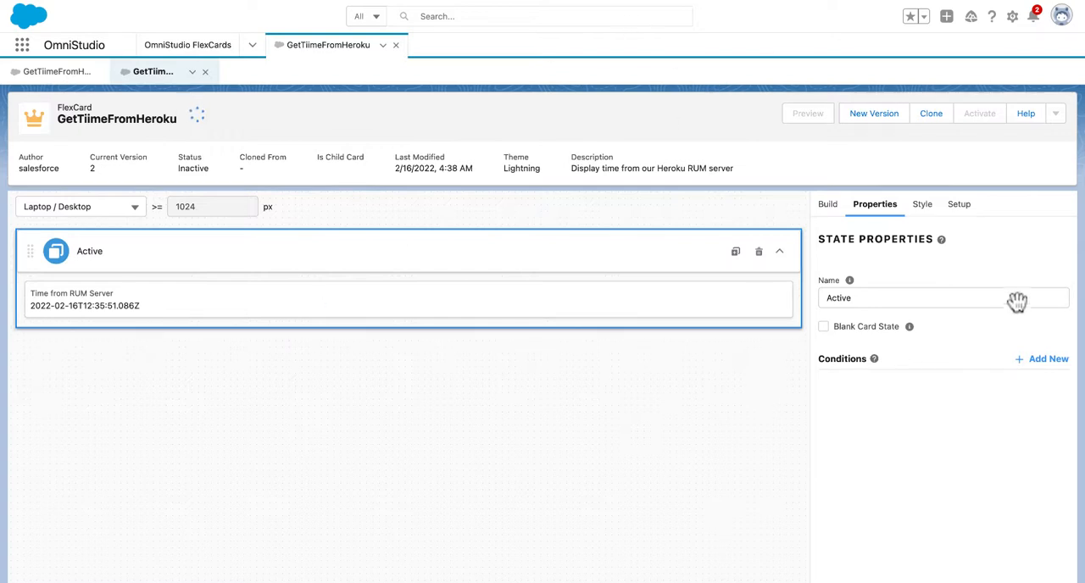
click(828, 204)
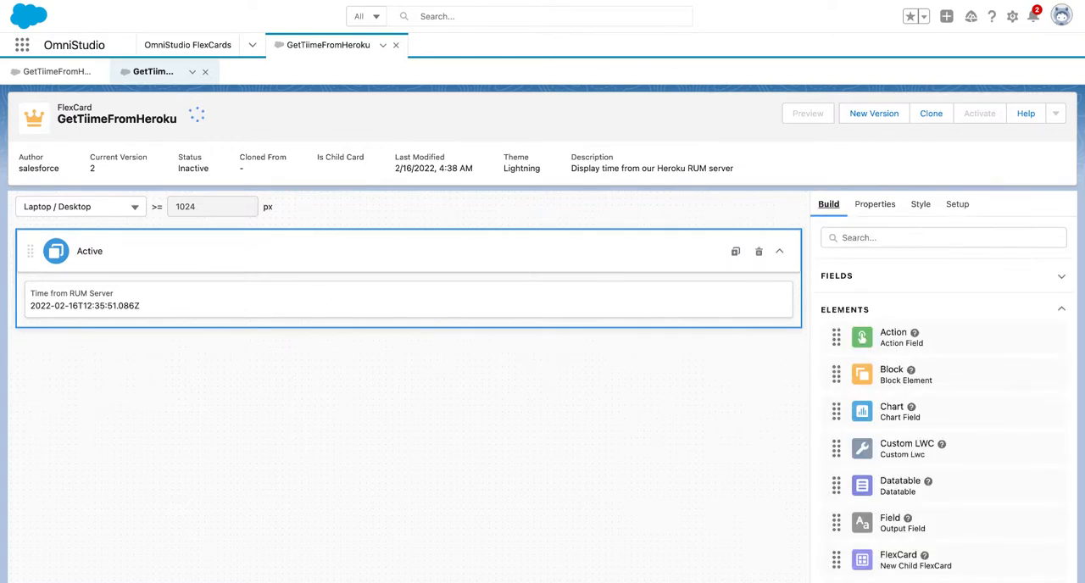
scroll(down, 3)
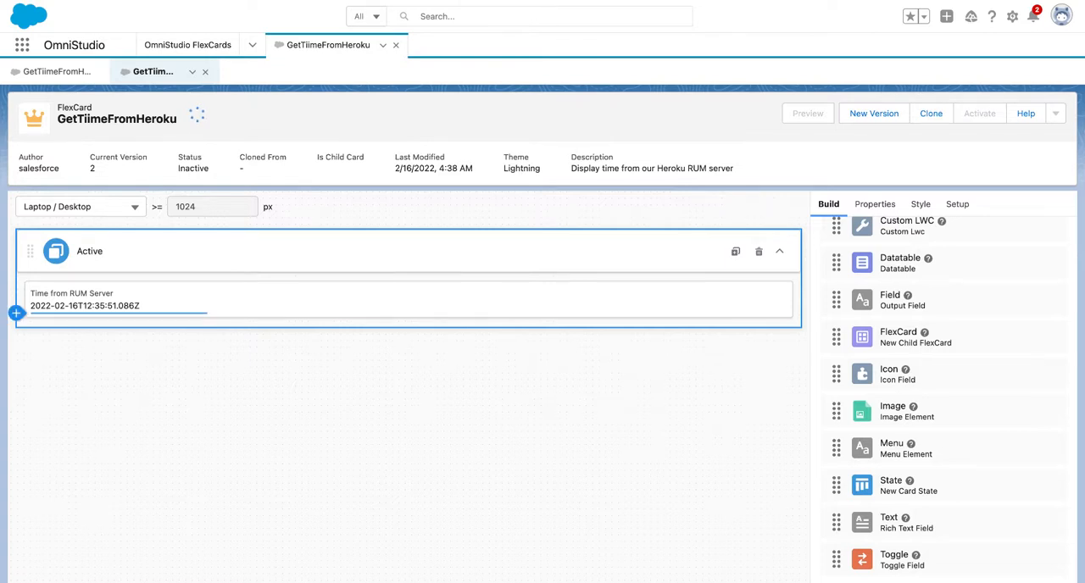
Add an Image element using uploaded github.jpeg as its source, beside the time field
click(892, 411)
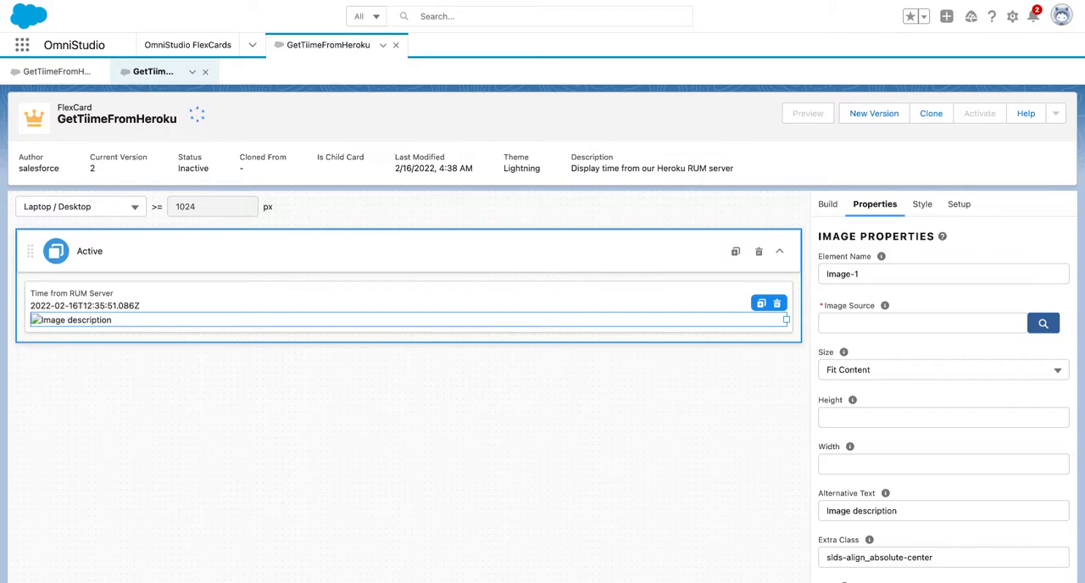
click(1042, 323)
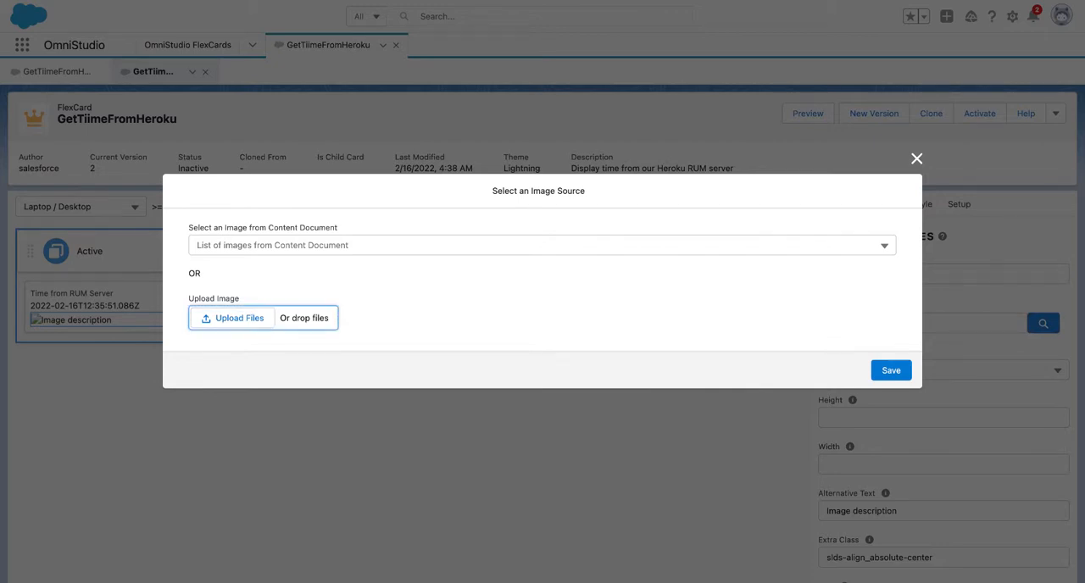
click(232, 317)
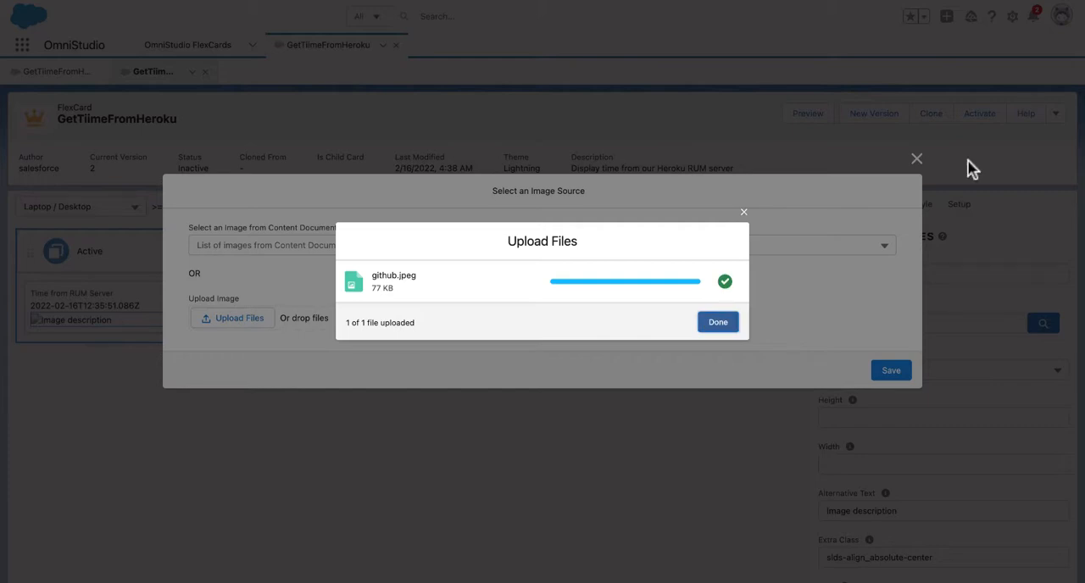
click(717, 321)
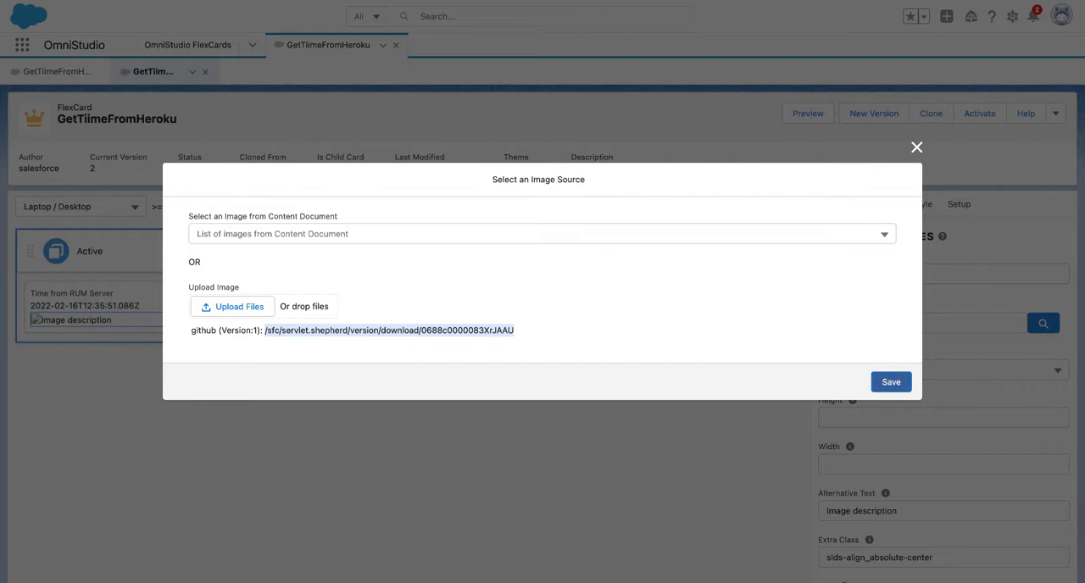
click(890, 382)
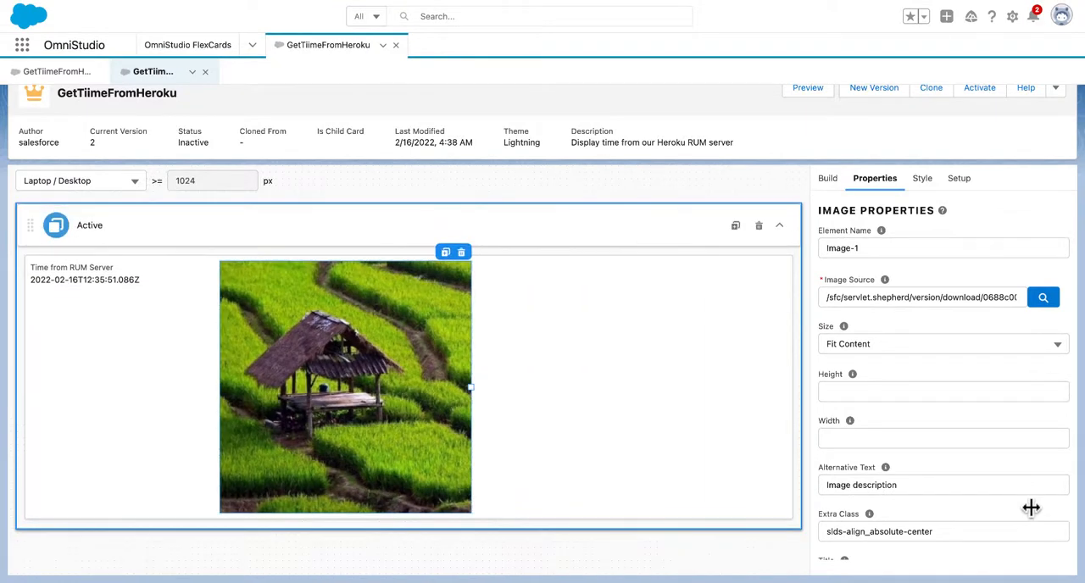
drag(471, 387, 281, 292)
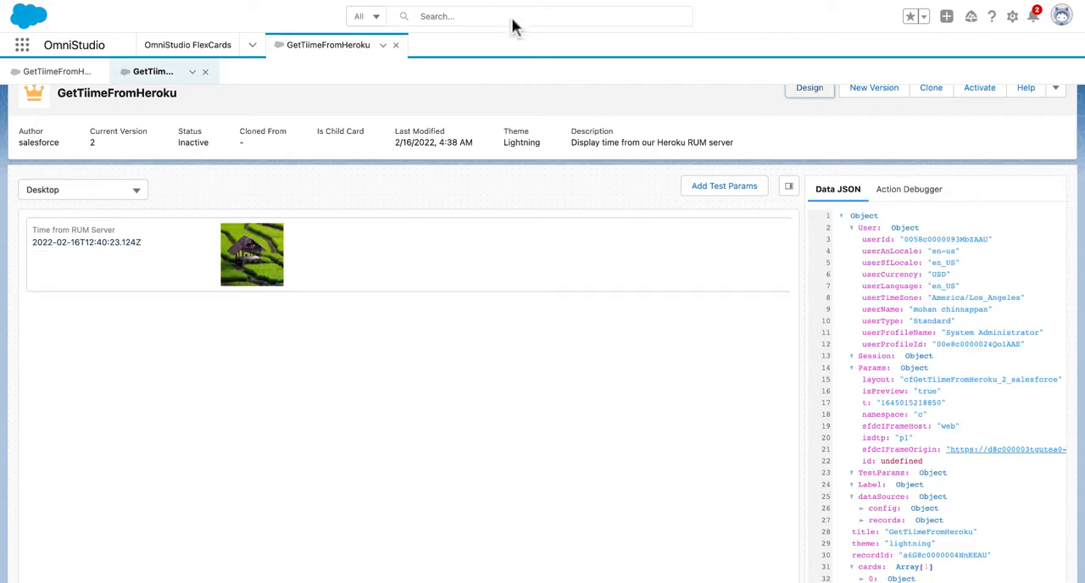
mouse_move(492, 9)
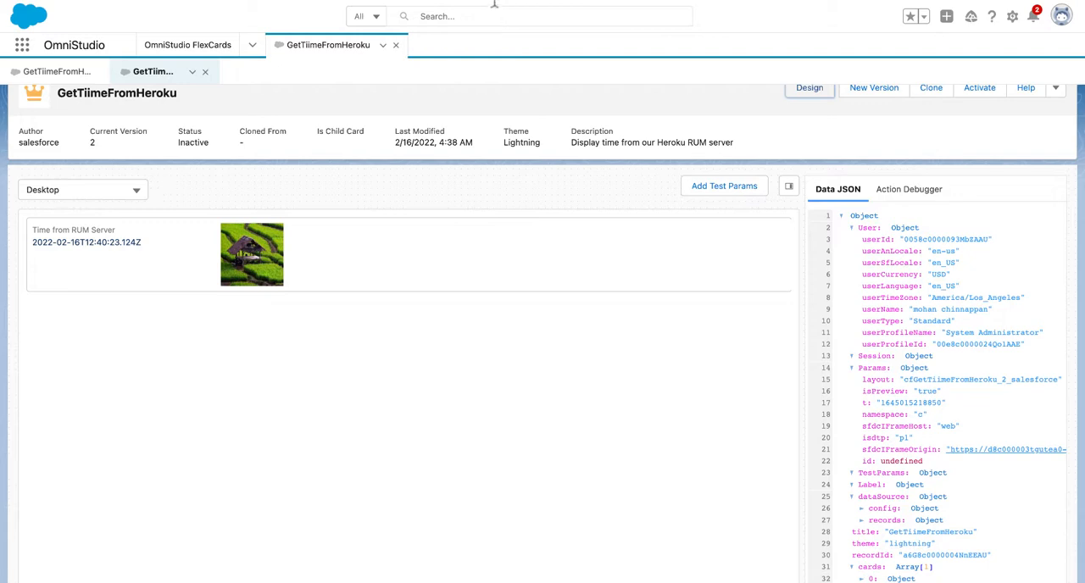
mouse_move(543, 16)
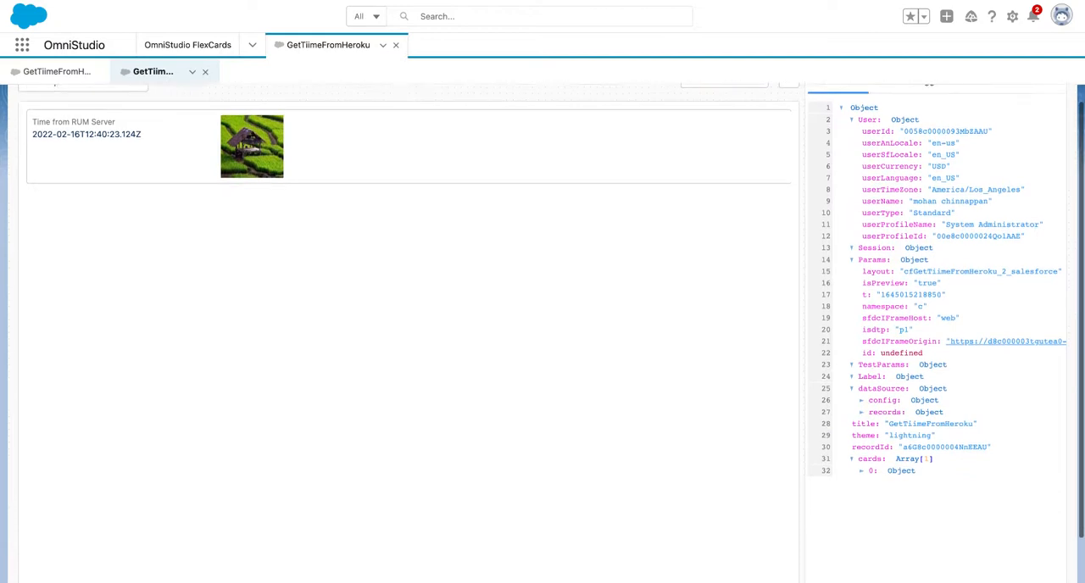
Preview the card with time and image, then activate GetTiimeFromHeroku
scroll(up, 3)
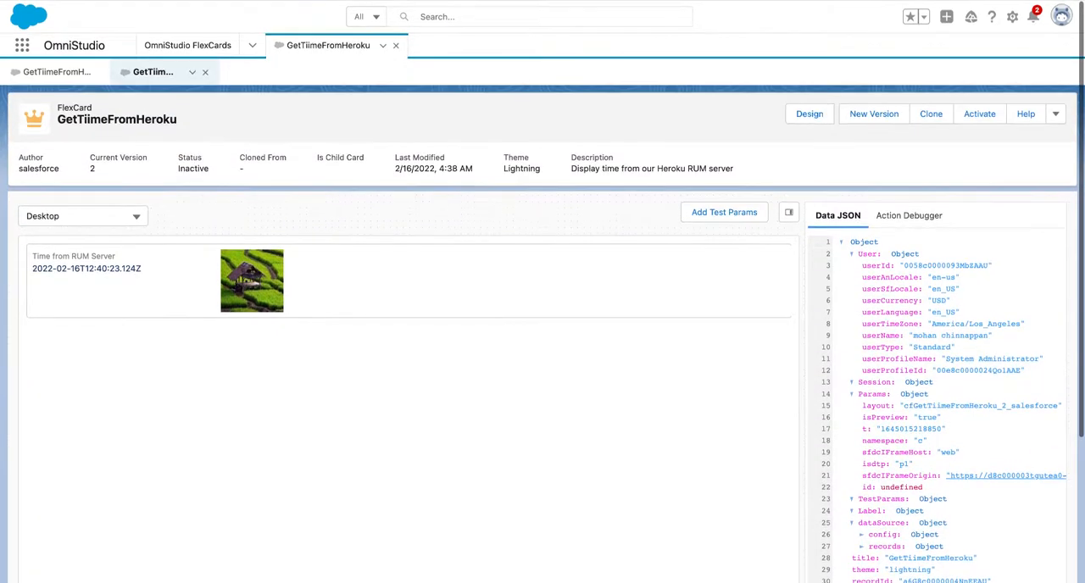
click(1055, 113)
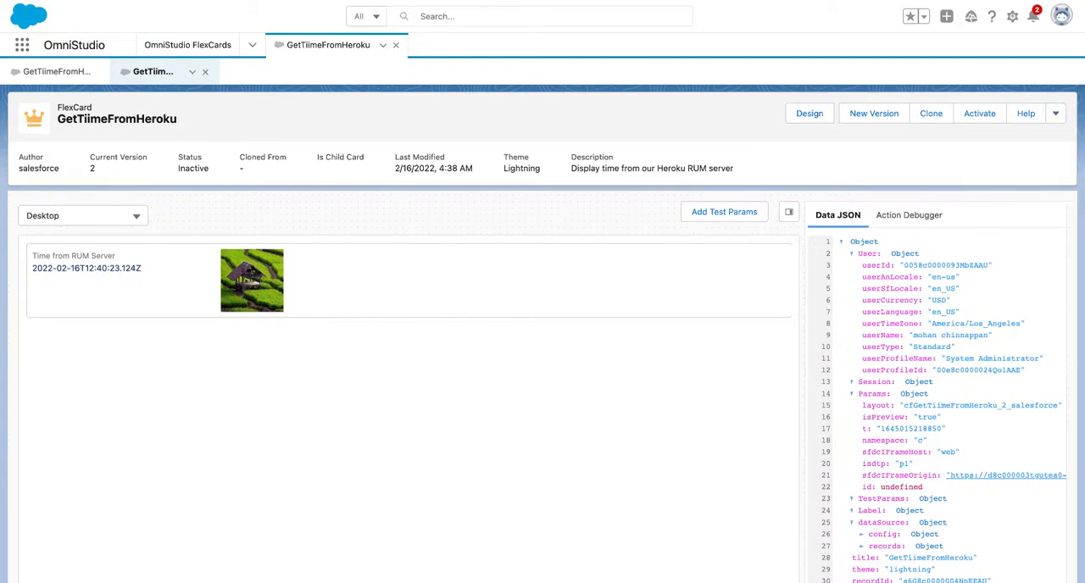
click(979, 113)
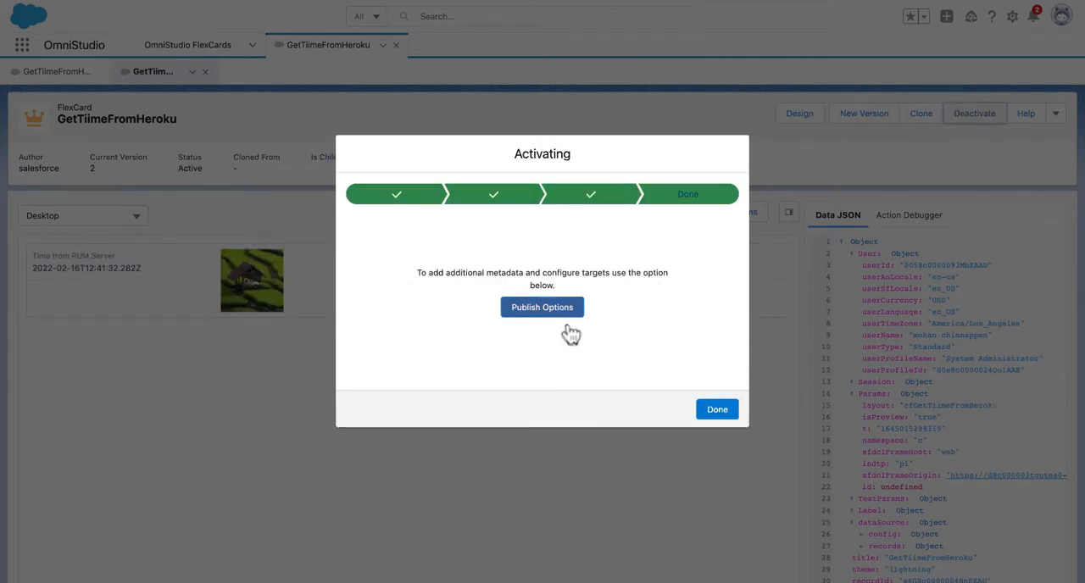
Save publish options with runtime namespace vlocity_ins and all page targets enabled
click(542, 307)
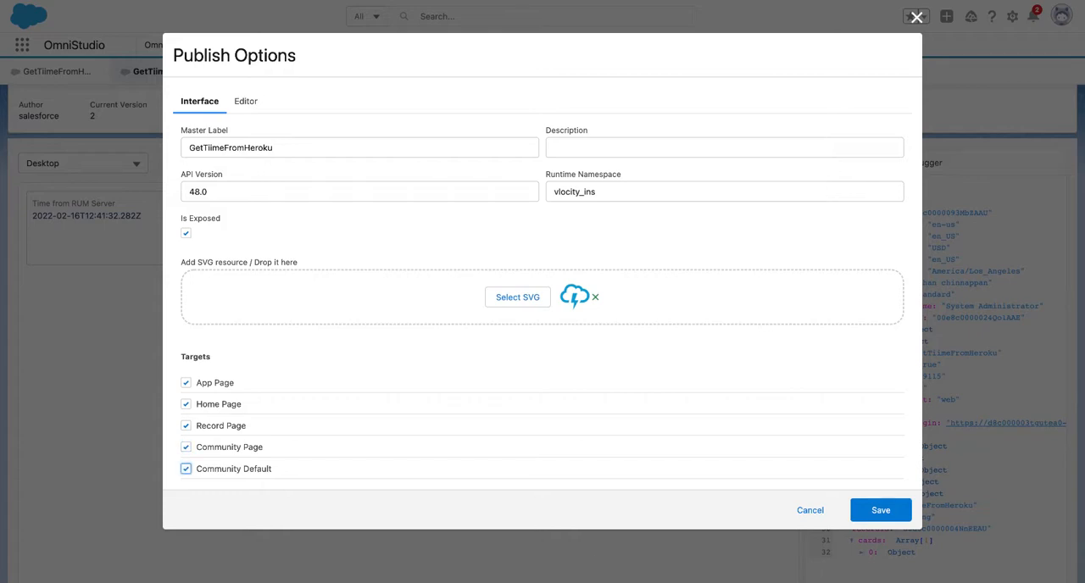
mouse_move(127, 541)
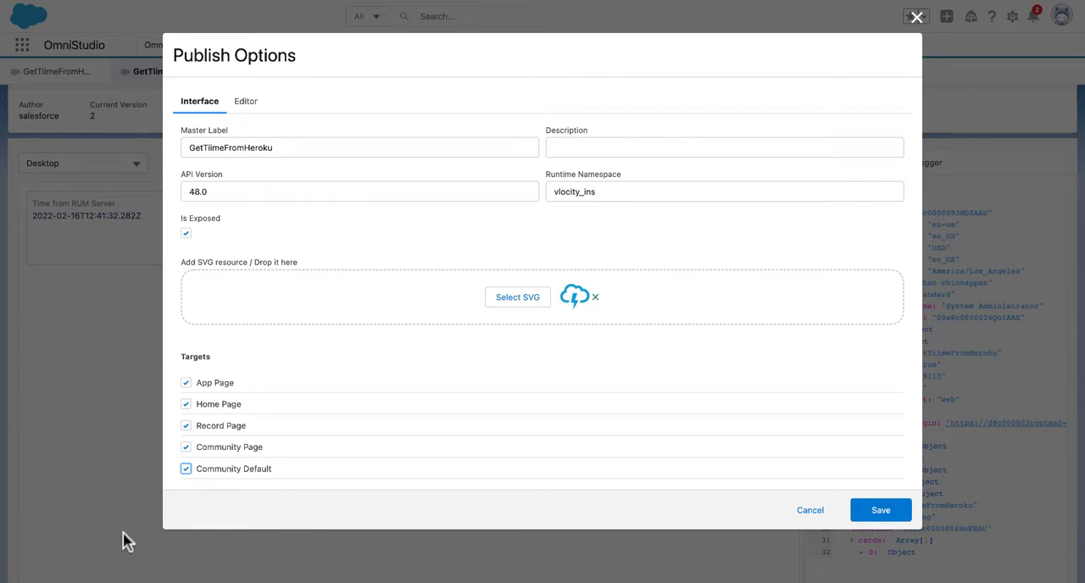
click(725, 192)
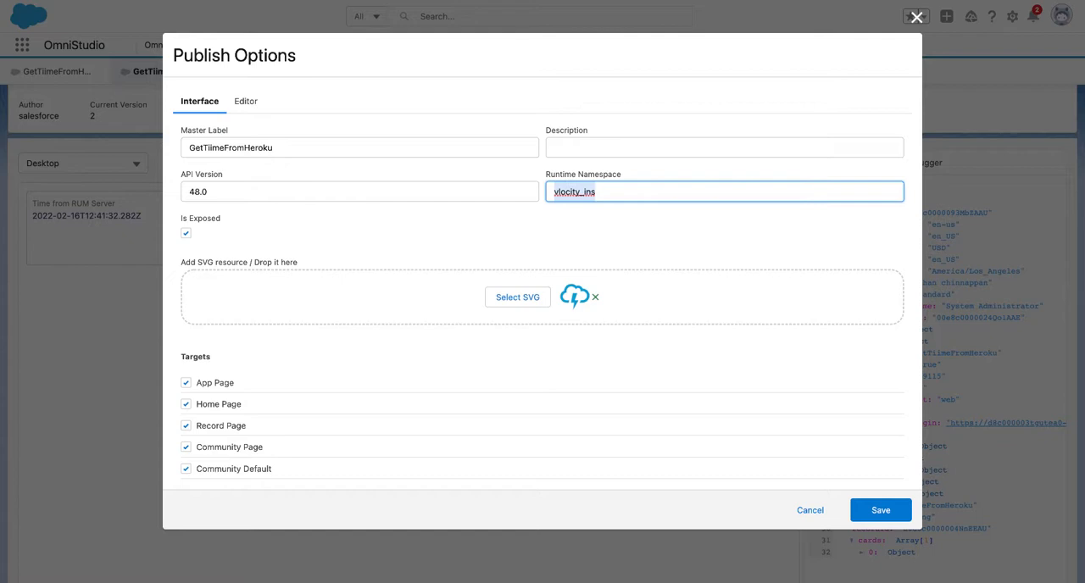
mouse_move(49, 293)
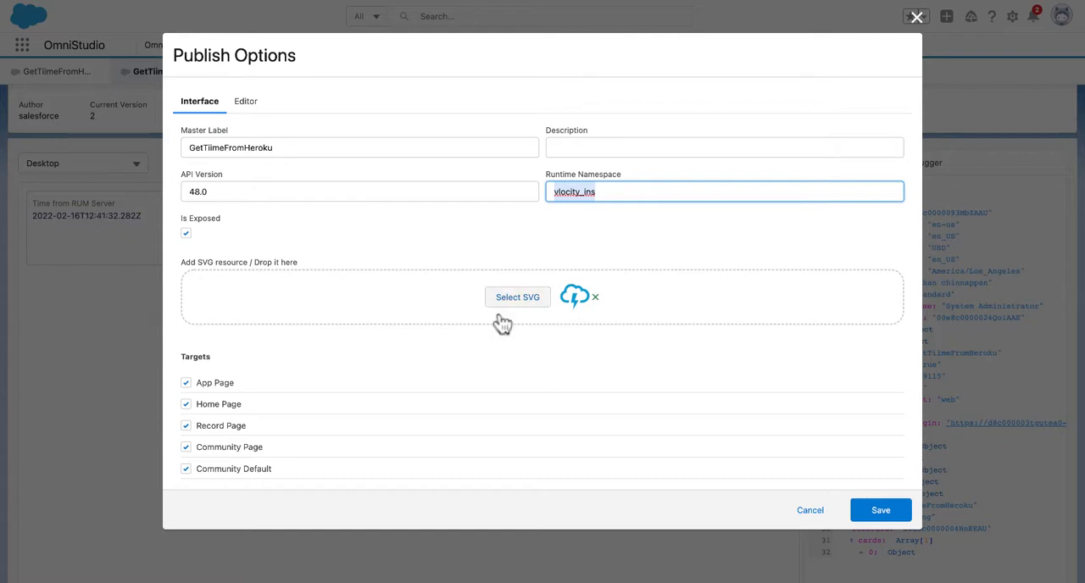
mouse_move(313, 451)
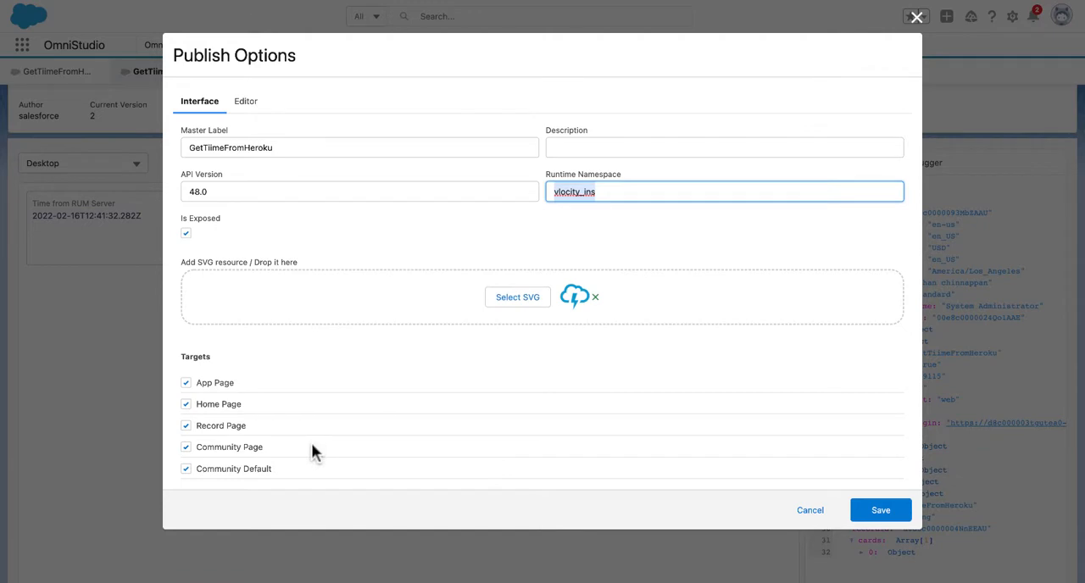
mouse_move(178, 354)
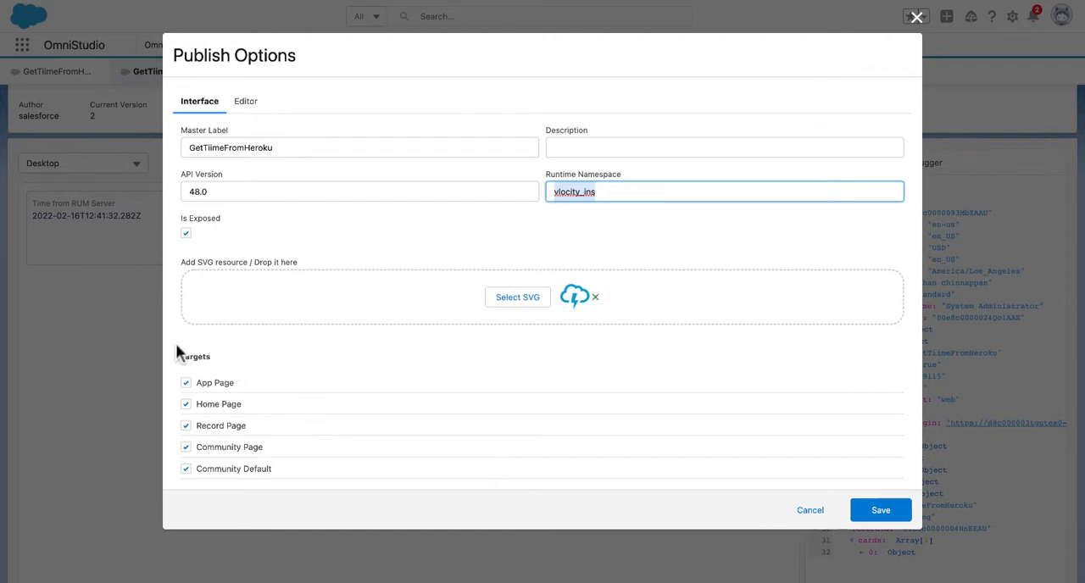
mouse_move(96, 178)
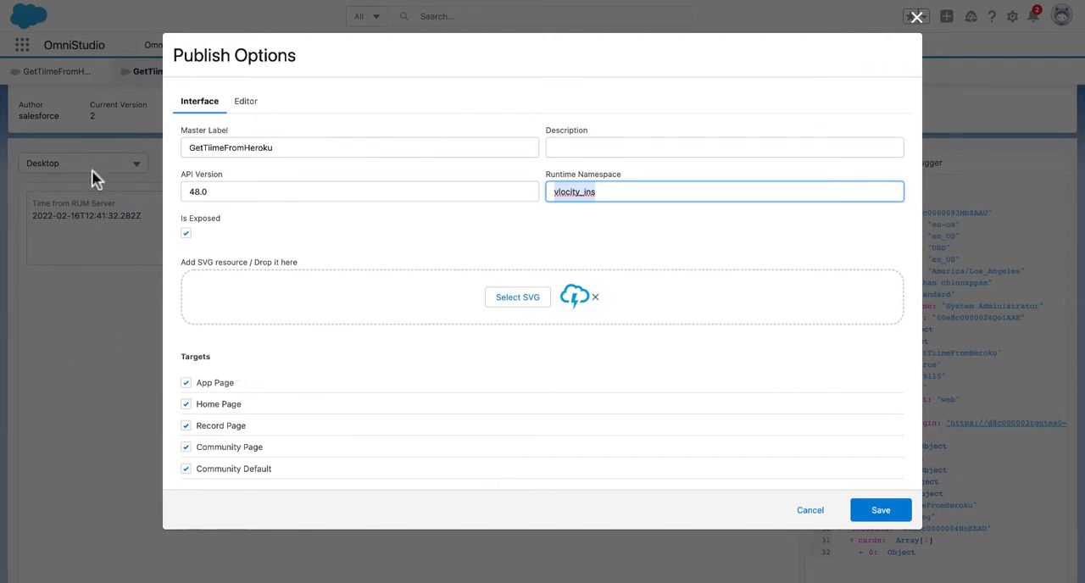
mouse_move(119, 286)
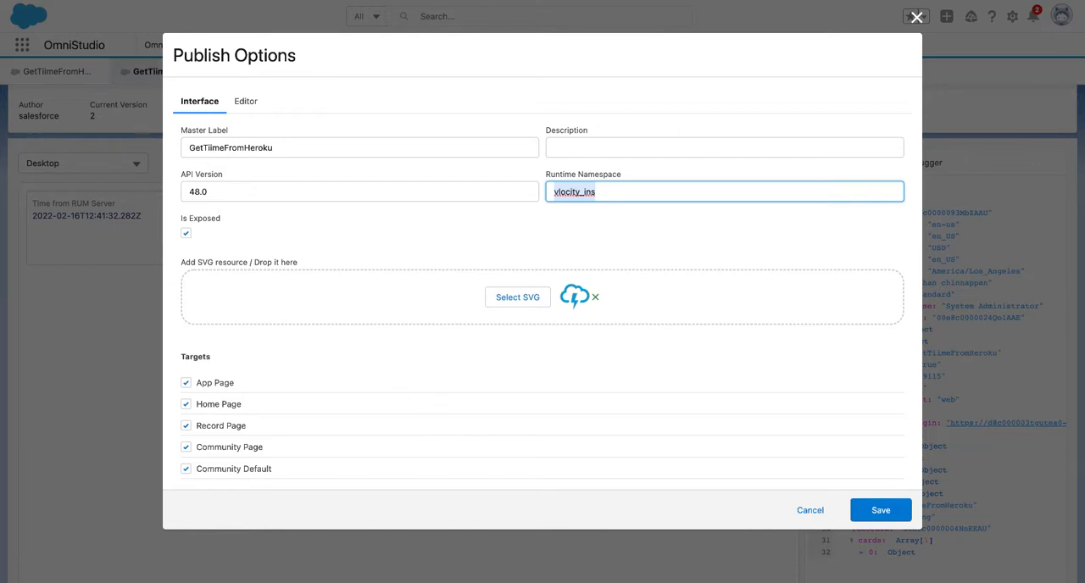
click(880, 509)
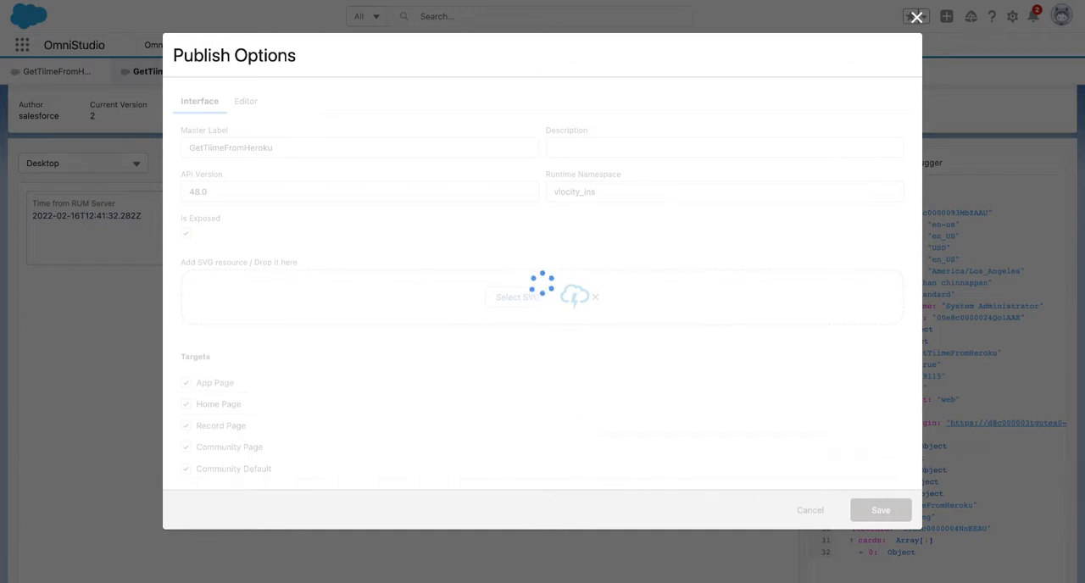
click(879, 509)
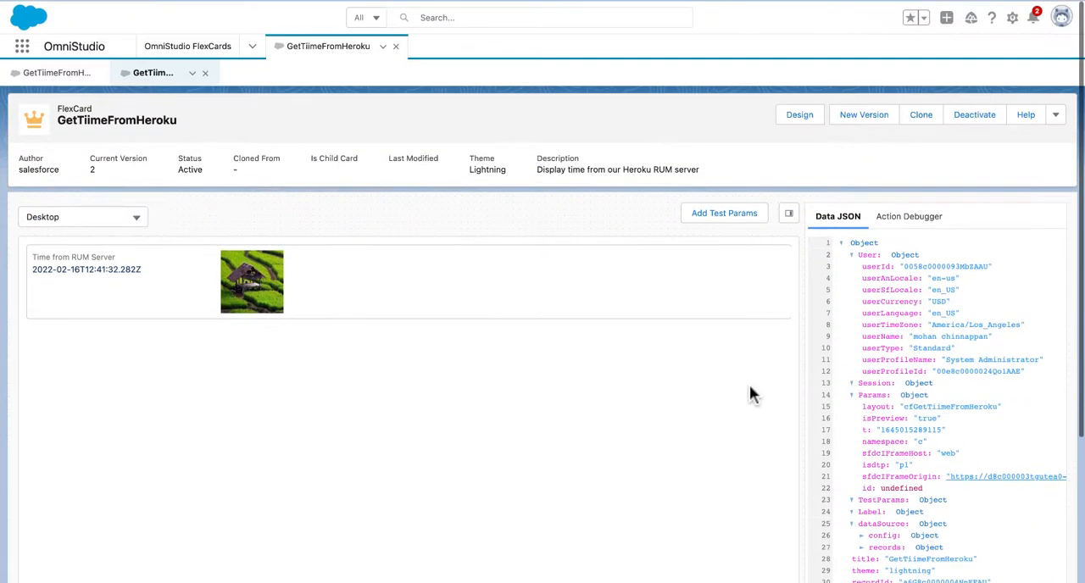
Download GetTiimeFromHeroku as a Lightning Web Component and dismiss the completed download steps
click(1055, 113)
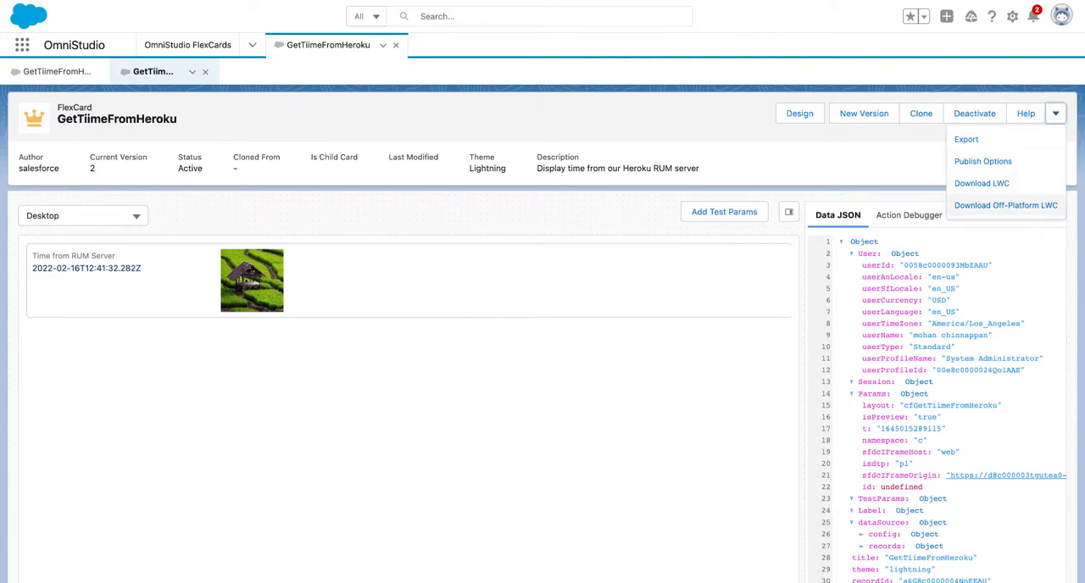
click(980, 183)
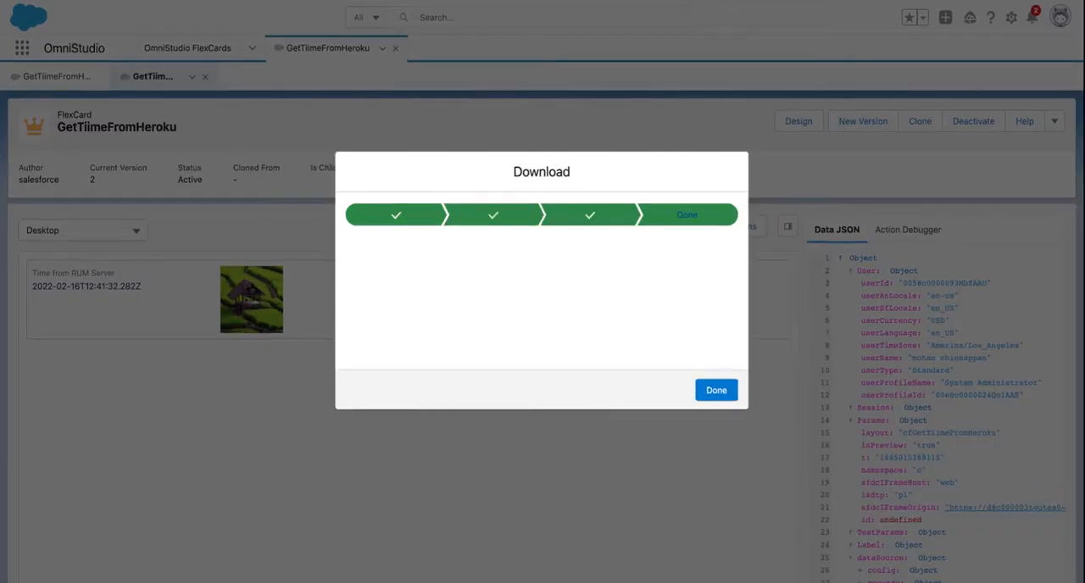
mouse_move(825, 501)
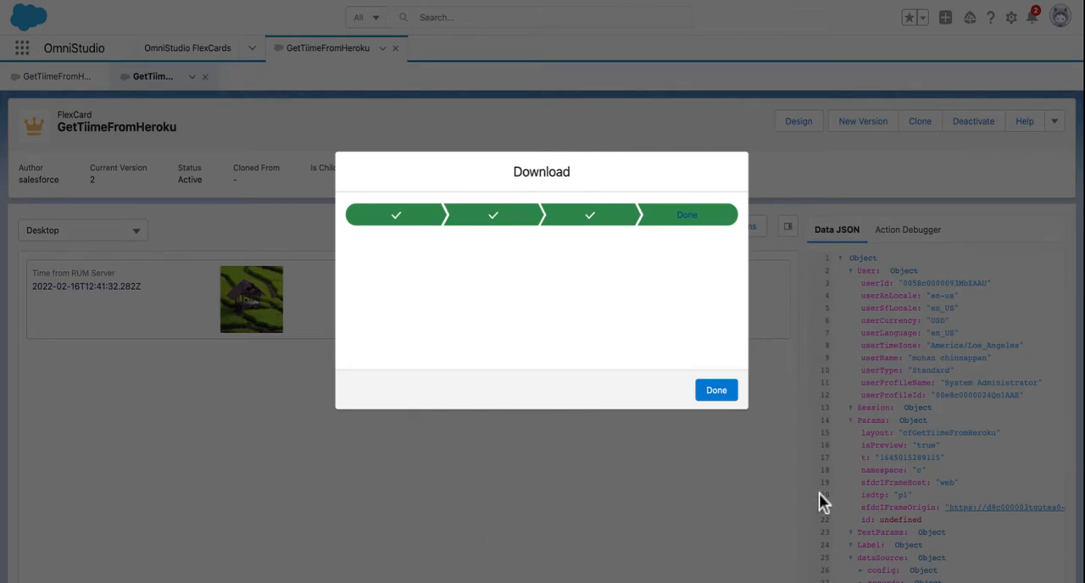
click(715, 390)
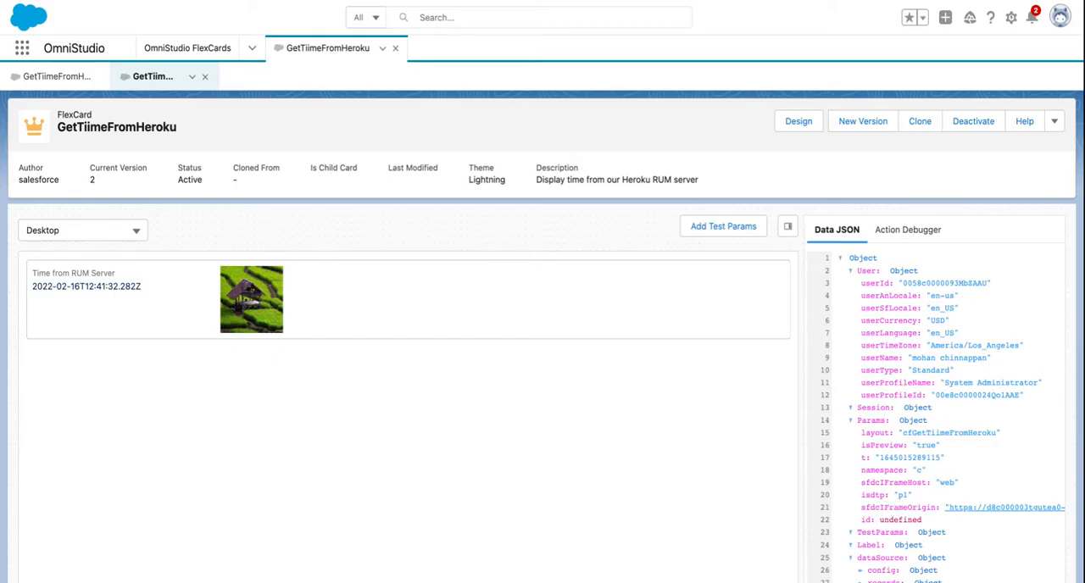
click(786, 227)
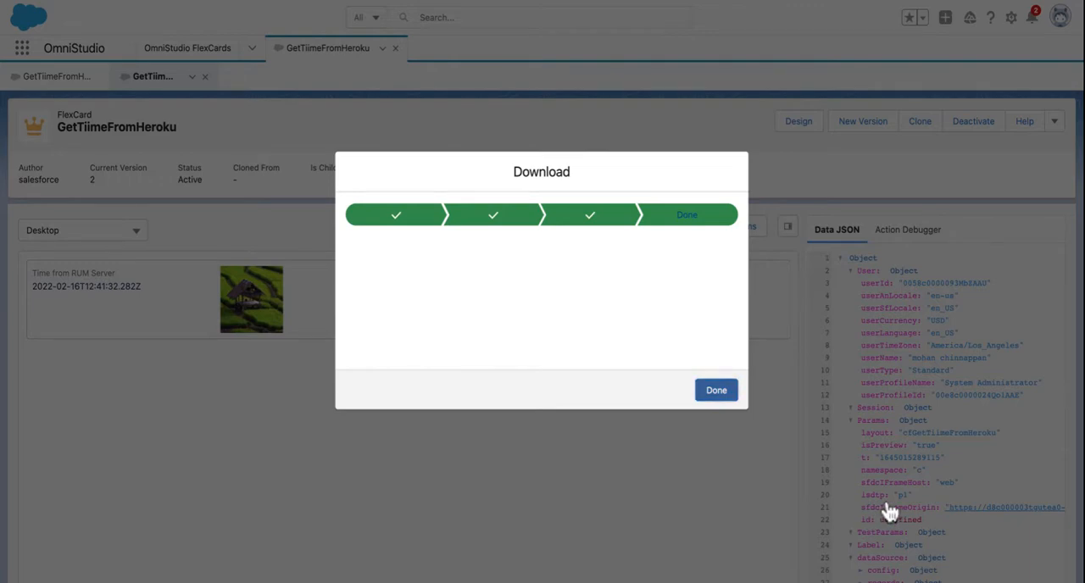
click(716, 390)
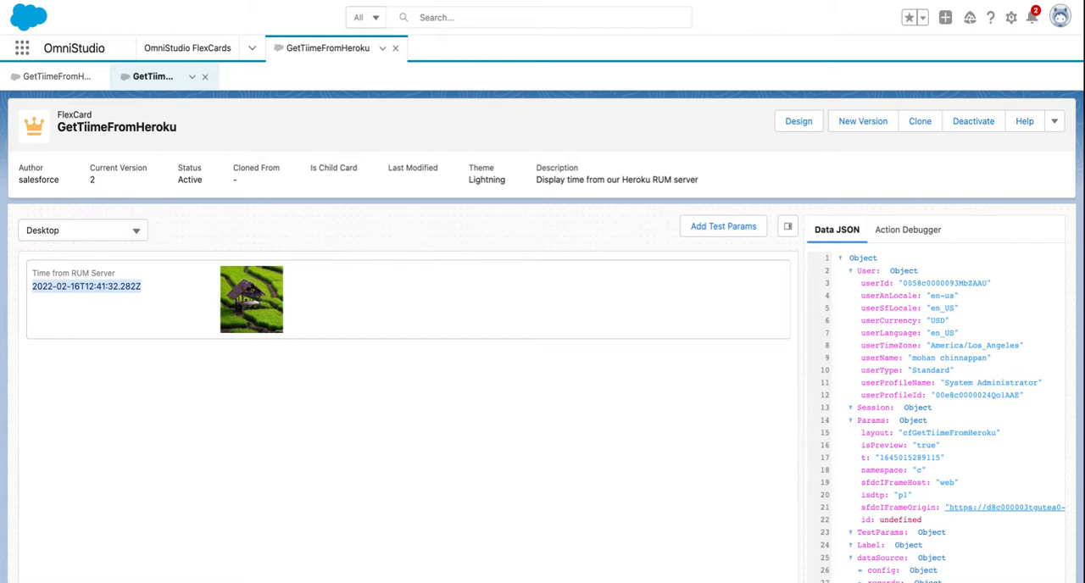
mouse_move(61, 340)
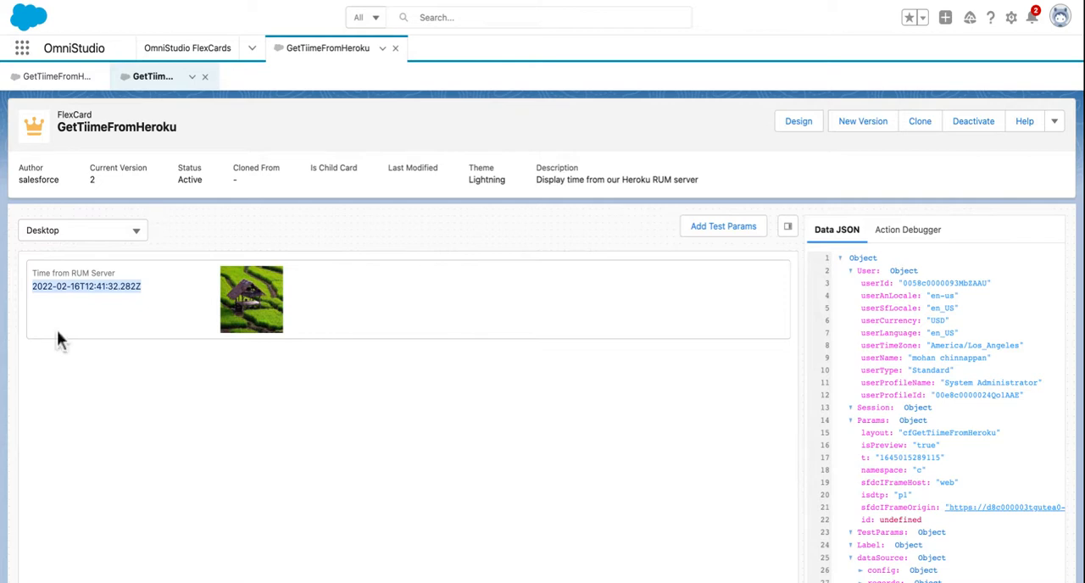
mouse_move(284, 377)
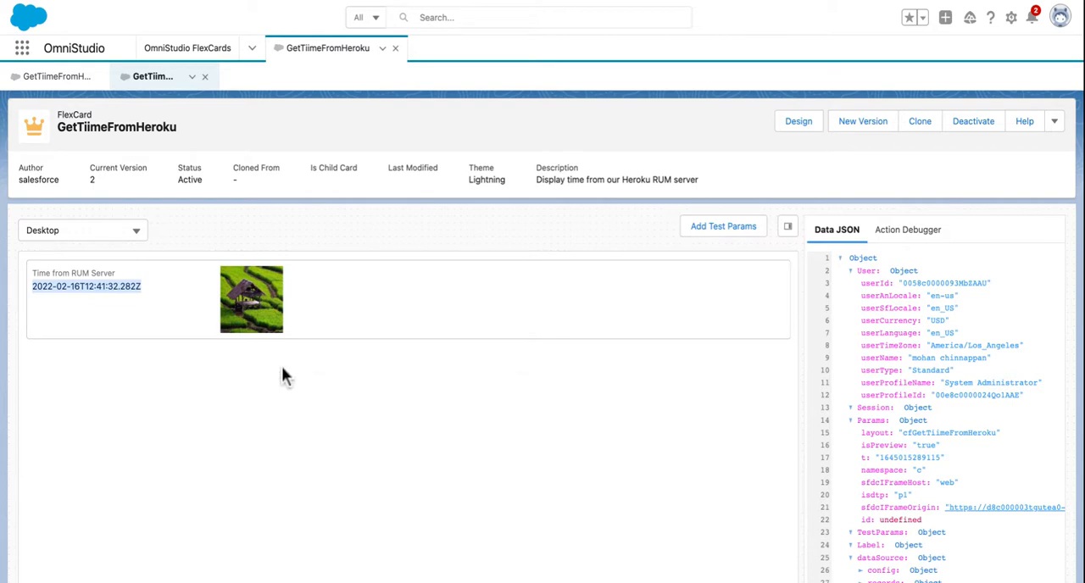